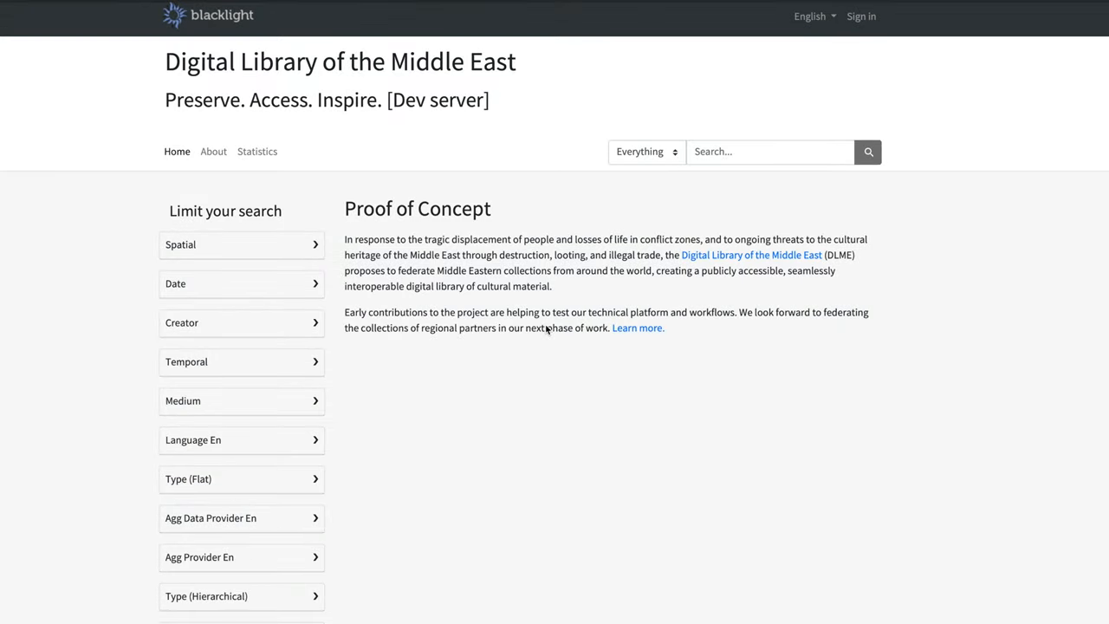
# - Expand the Type (Hierarchical) facet and reveal the subtypes under Image, Text and Sound with counts
pyautogui.scroll(-3)
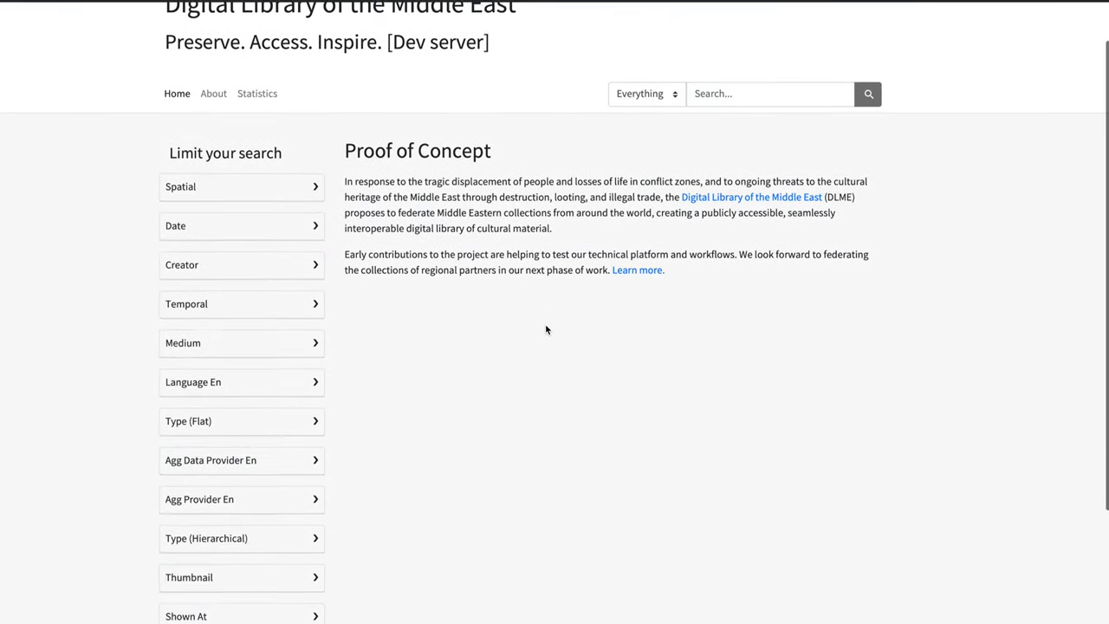
pyautogui.scroll(-3)
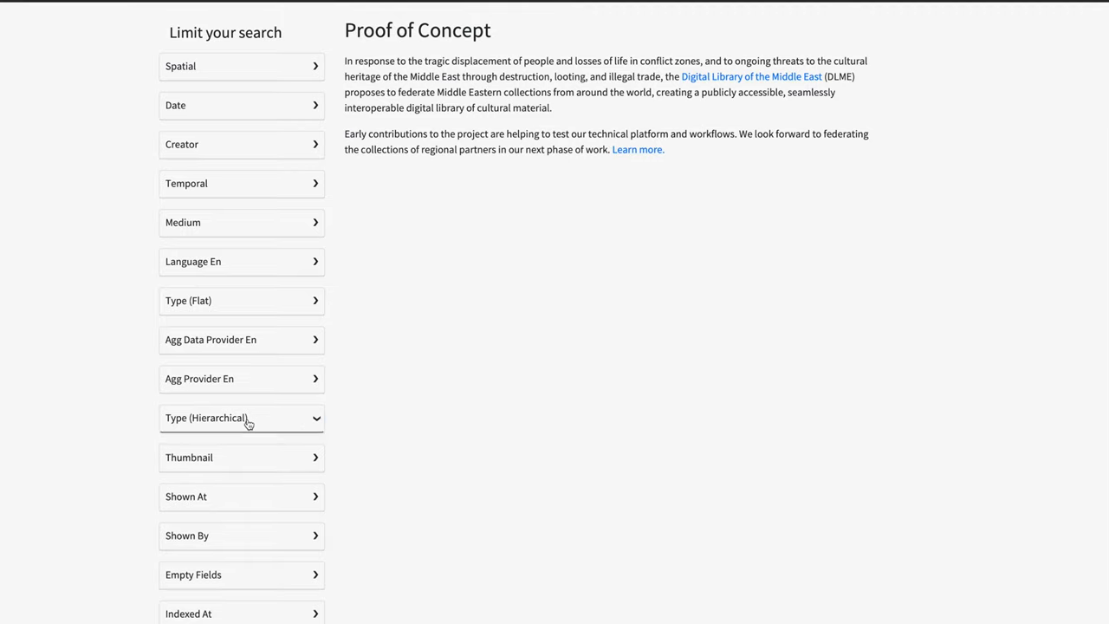
pyautogui.click(241, 417)
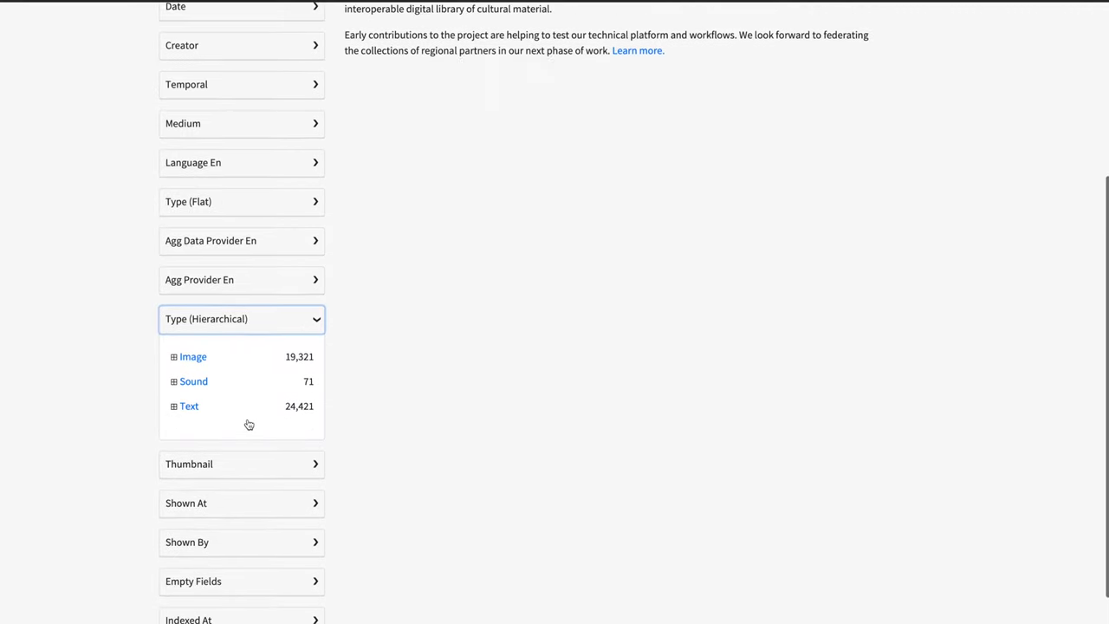
pyautogui.click(173, 357)
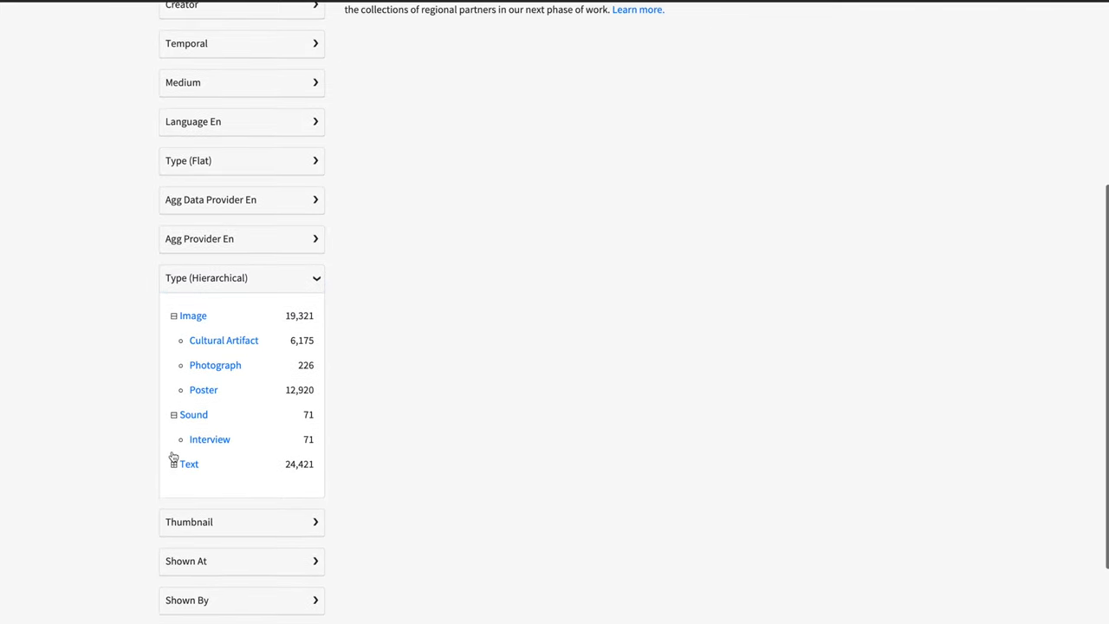
pyautogui.click(173, 464)
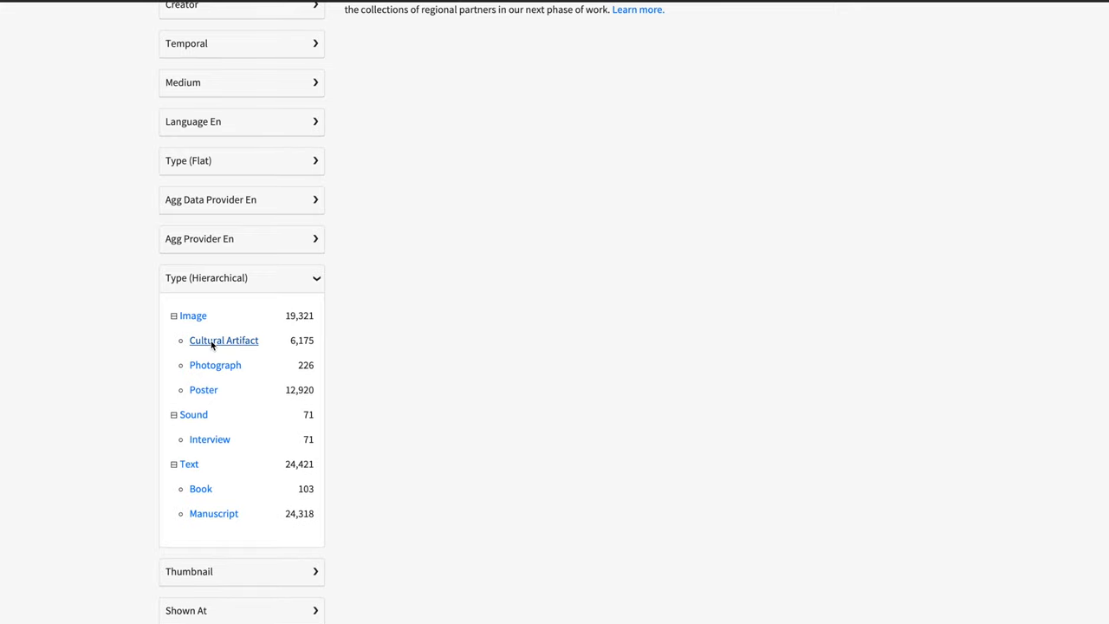
pyautogui.click(224, 339)
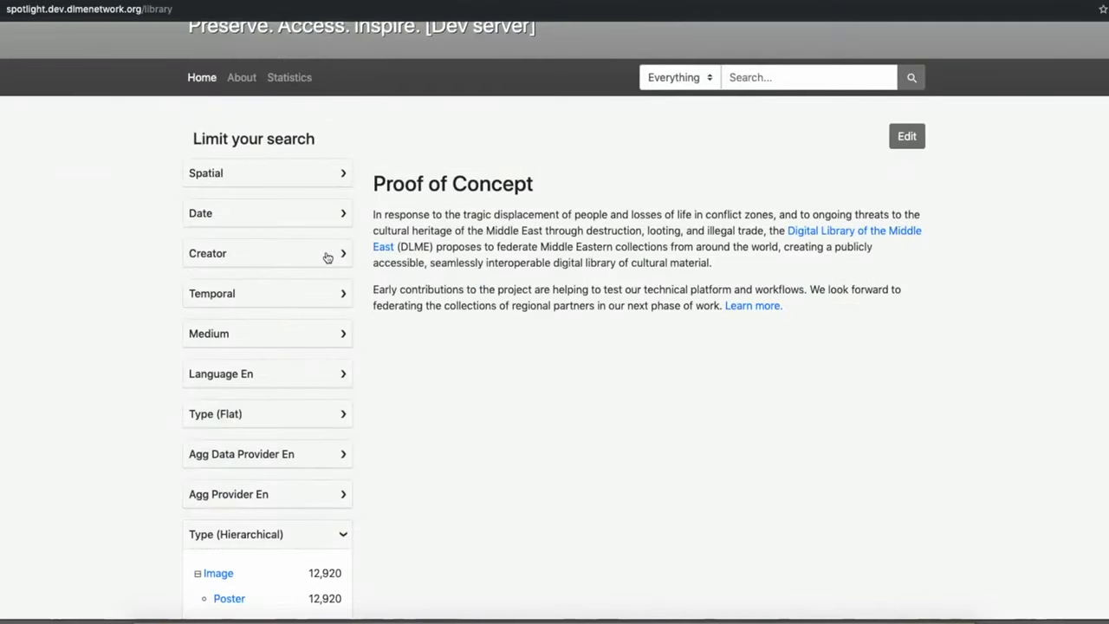
pyautogui.moveTo(281, 399)
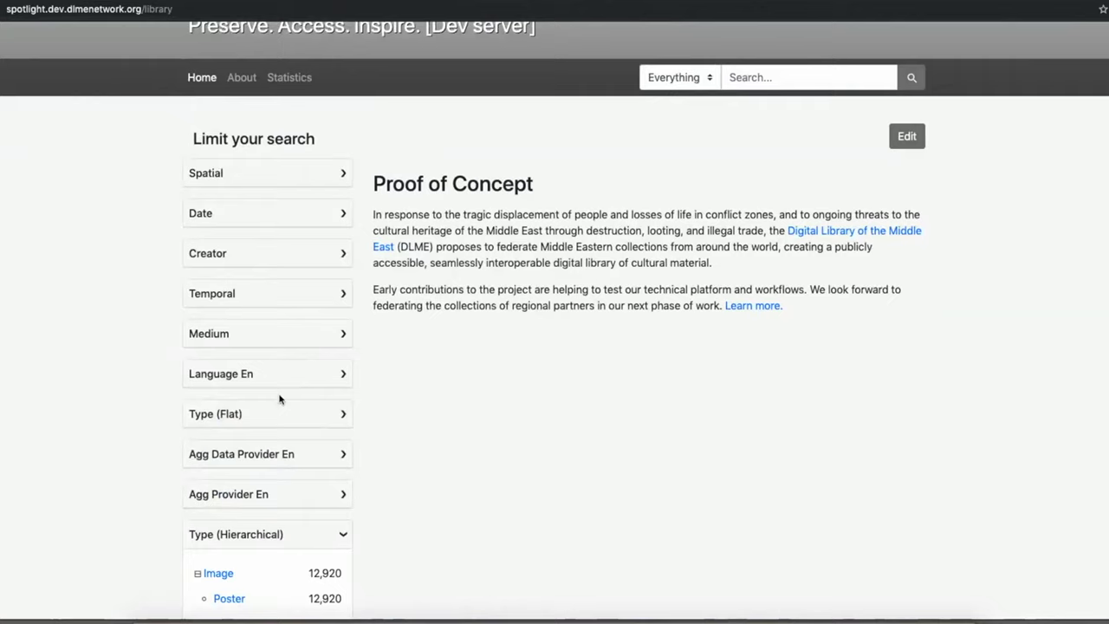
# - Filter the results to the year 2012 via the Date facet, leaving 836 items
pyautogui.click(267, 212)
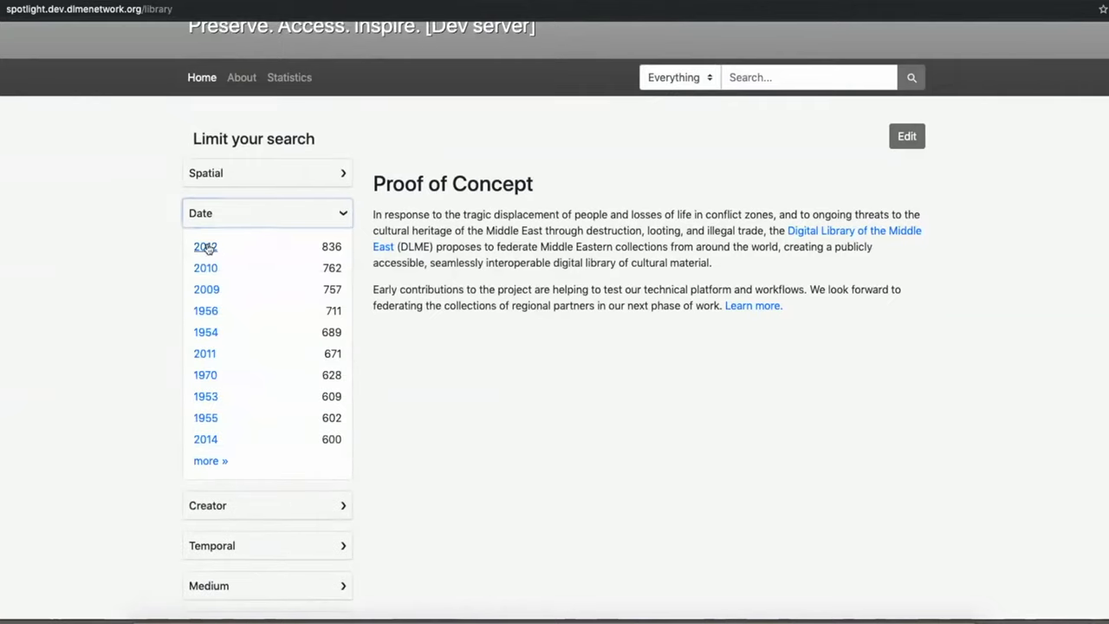
pyautogui.click(205, 246)
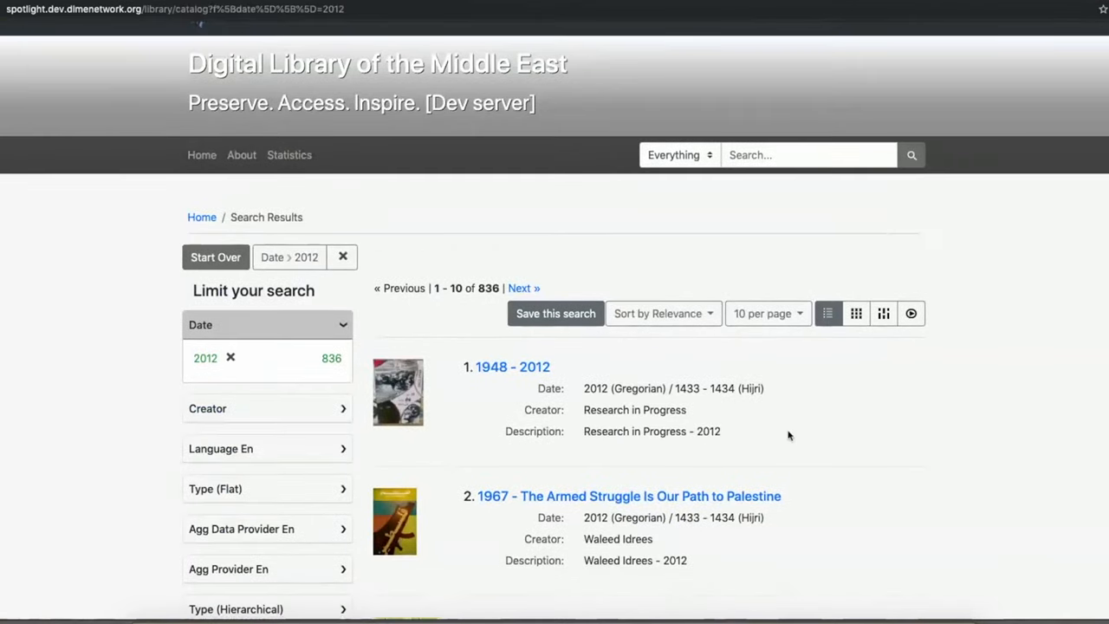
pyautogui.scroll(-3)
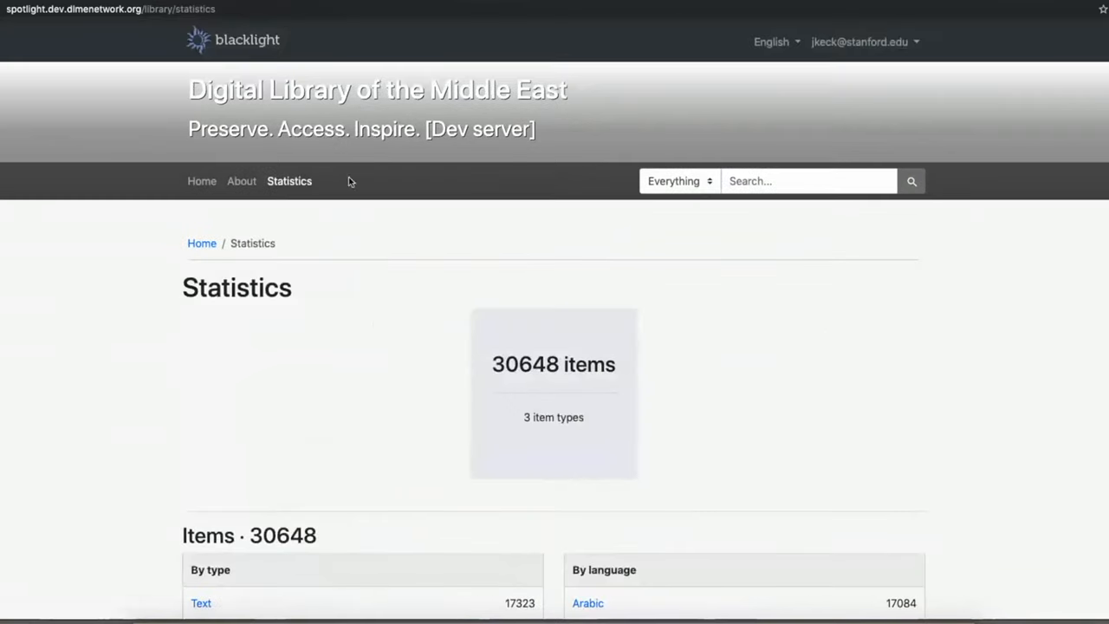
pyautogui.moveTo(373, 239)
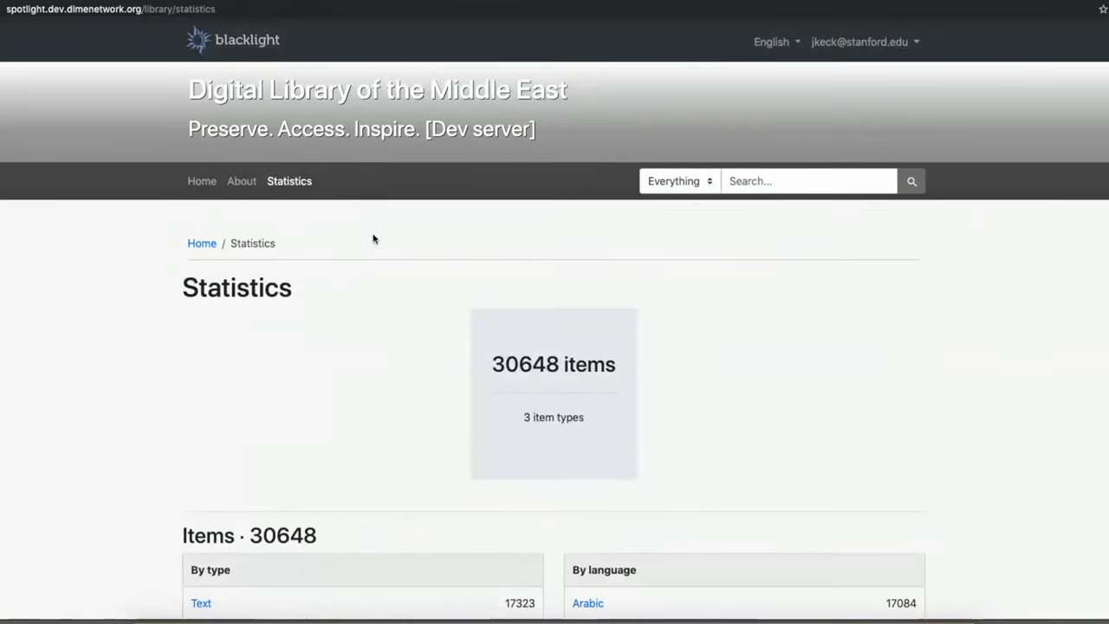
pyautogui.moveTo(488, 225)
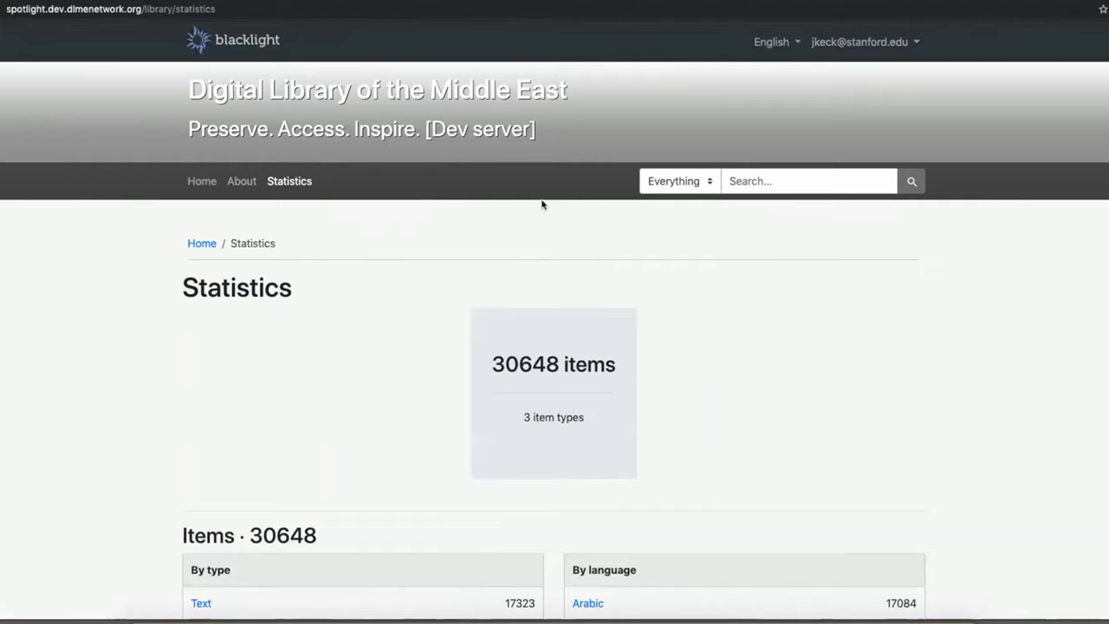
pyautogui.moveTo(766, 158)
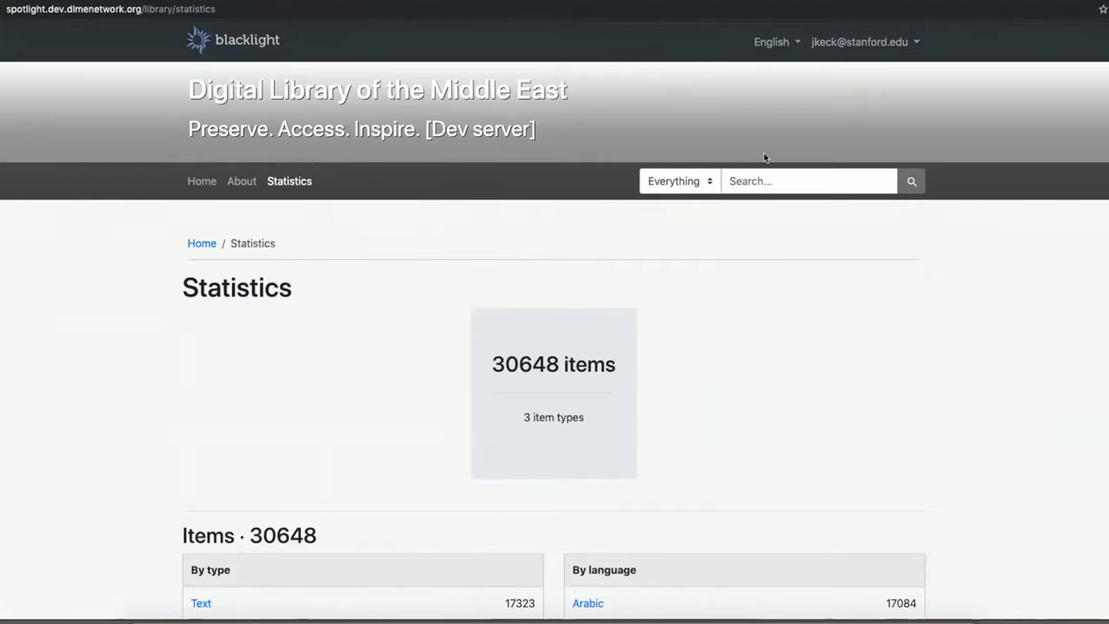
pyautogui.moveTo(883, 87)
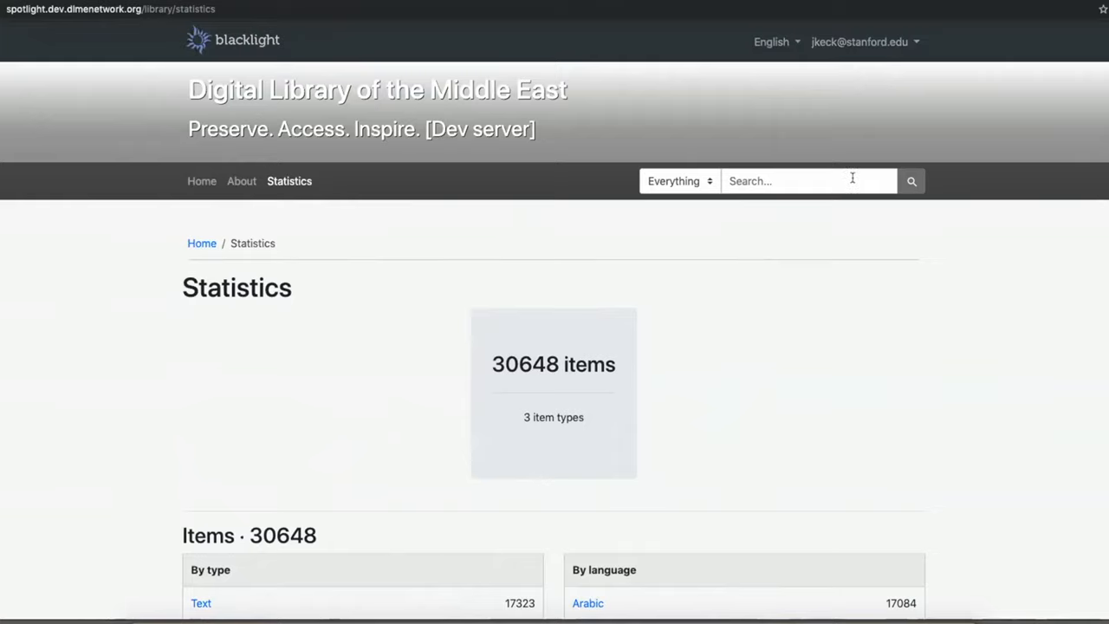
pyautogui.scroll(-3)
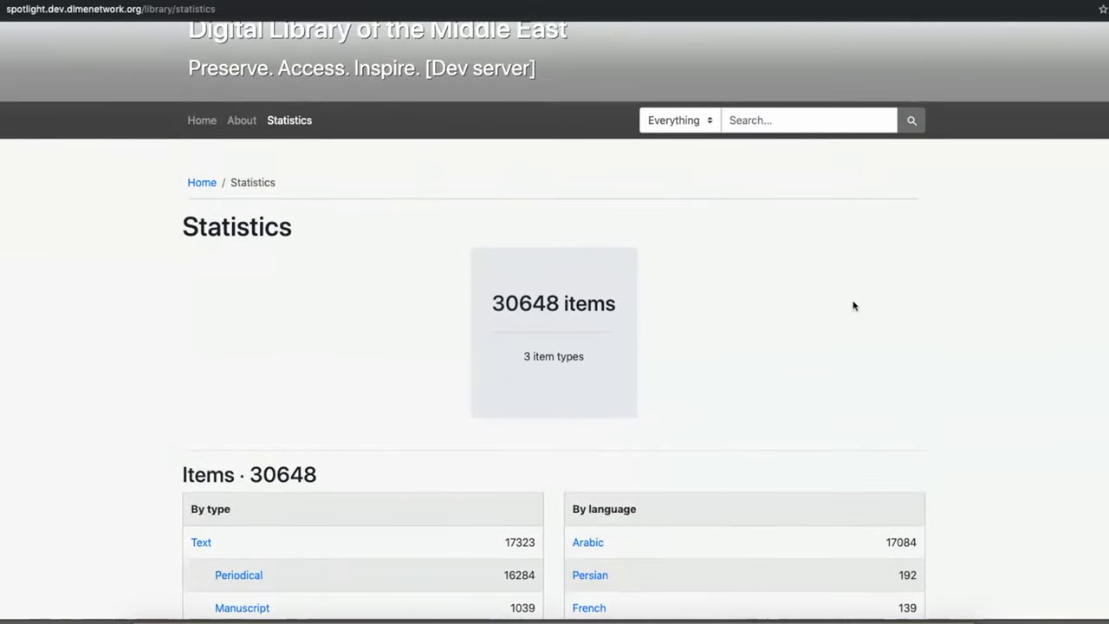
pyautogui.scroll(-3)
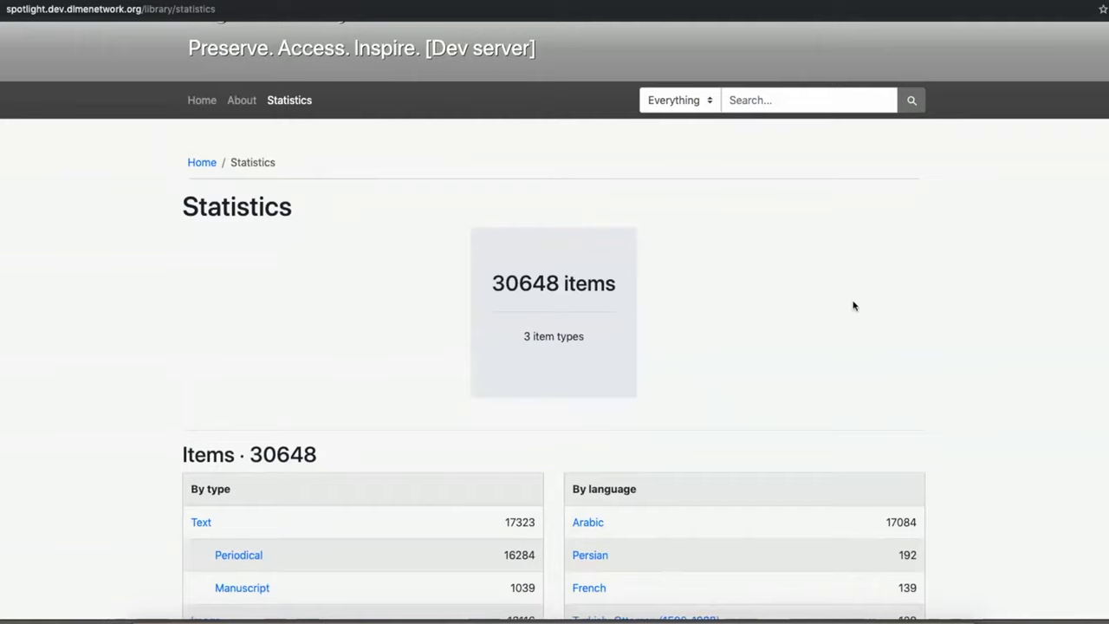
pyautogui.scroll(-3)
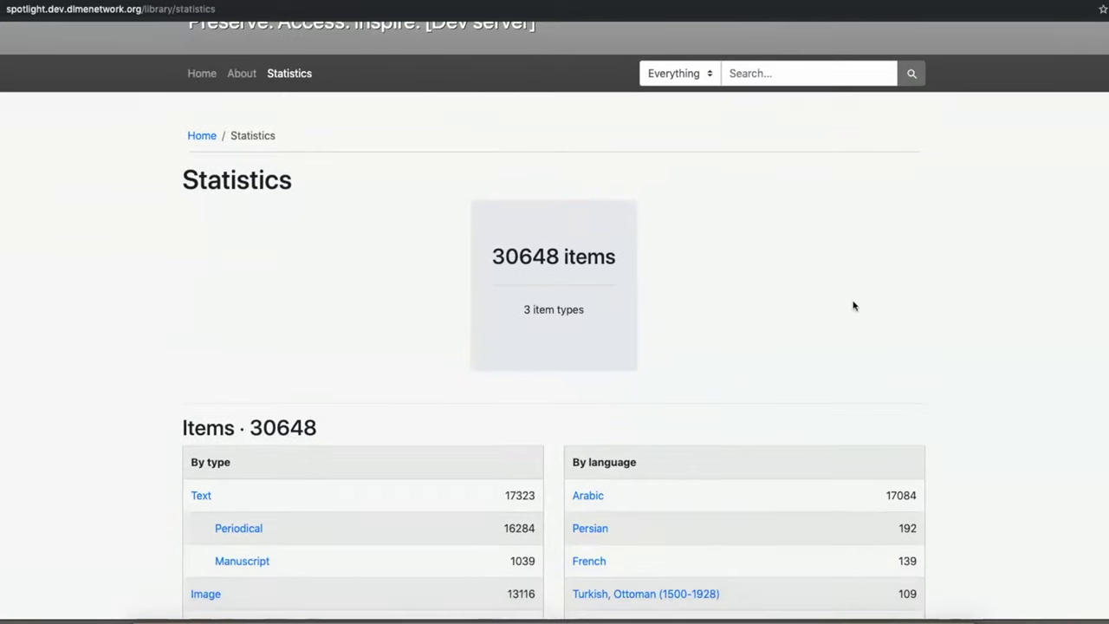
pyautogui.scroll(-3)
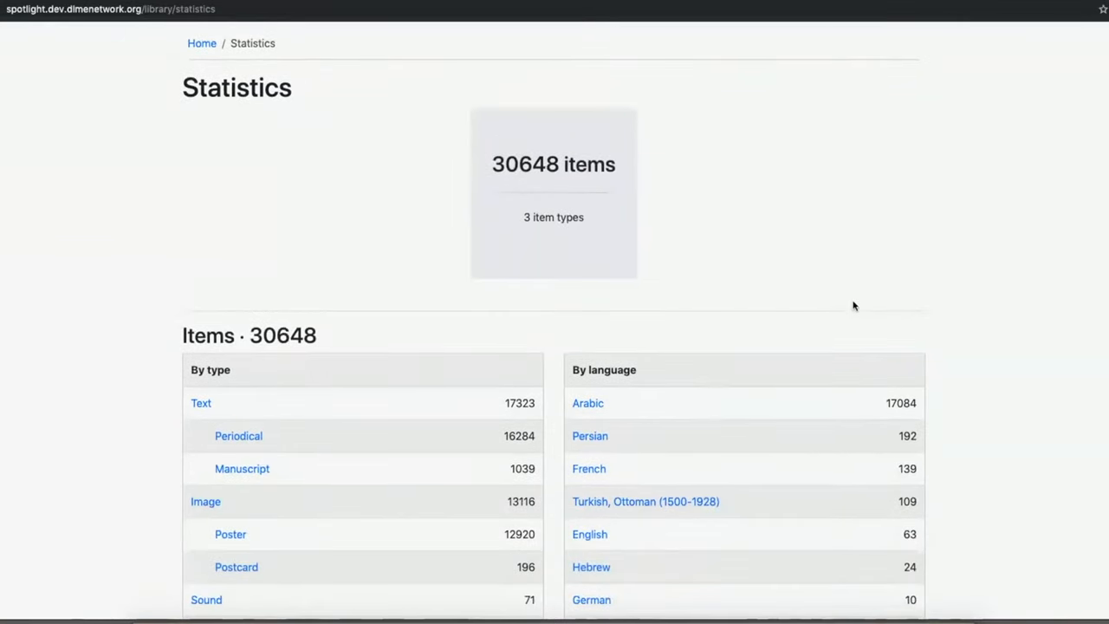
pyautogui.scroll(-3)
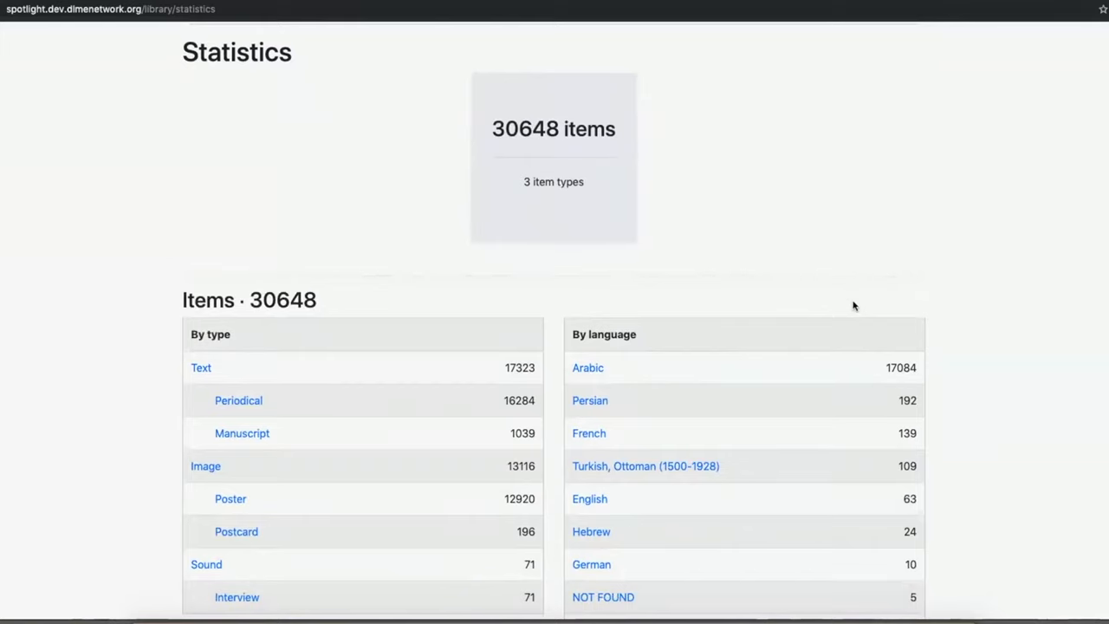
pyautogui.scroll(-3)
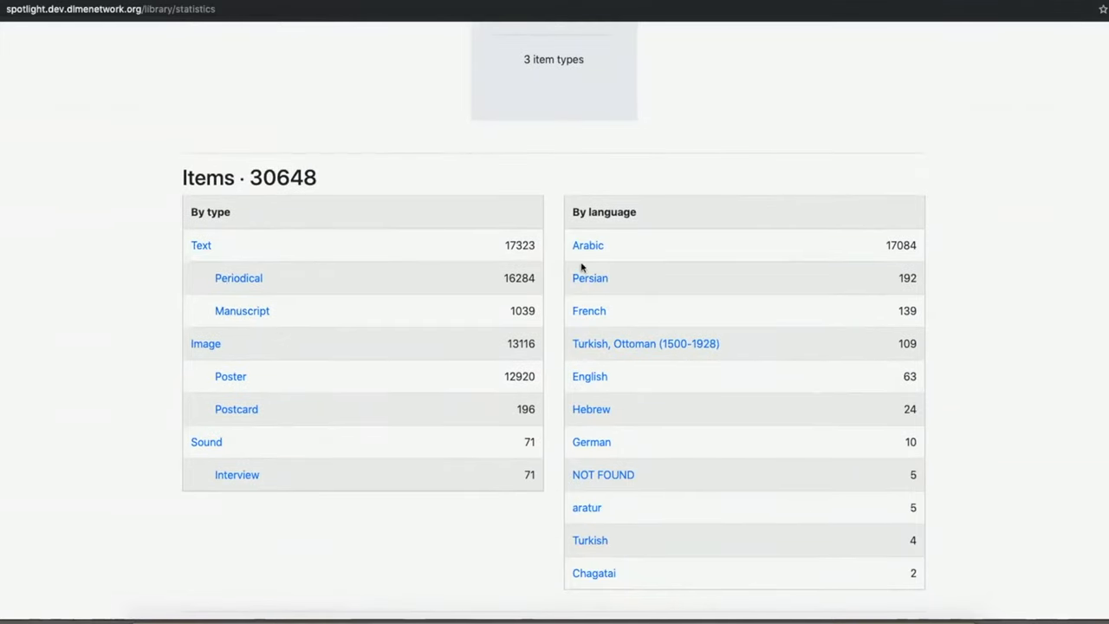
pyautogui.moveTo(644, 343)
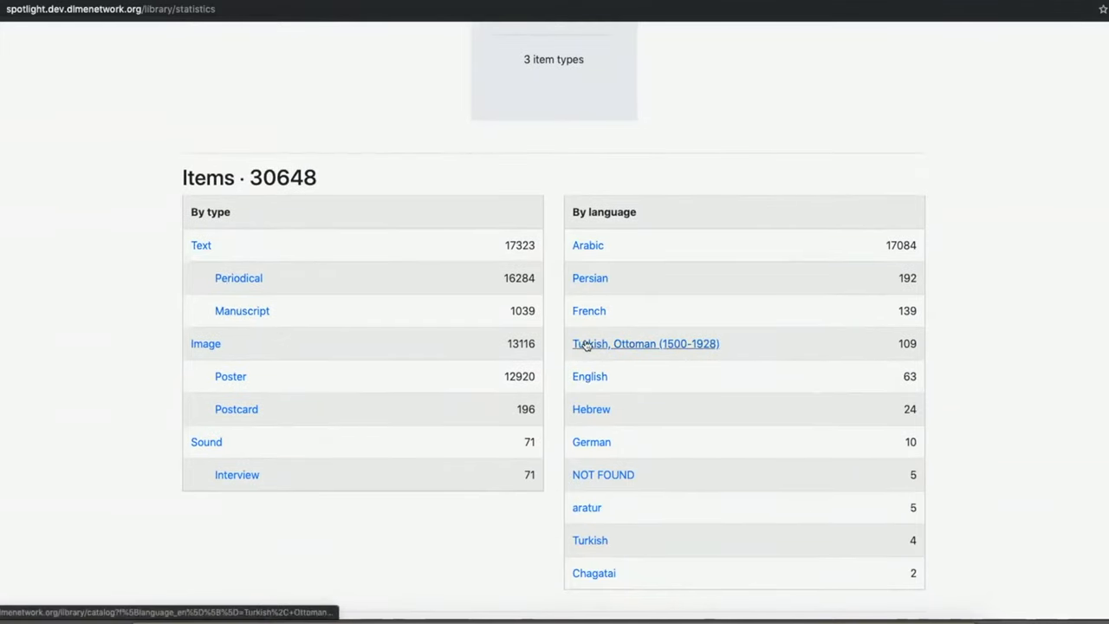
pyautogui.scroll(-3)
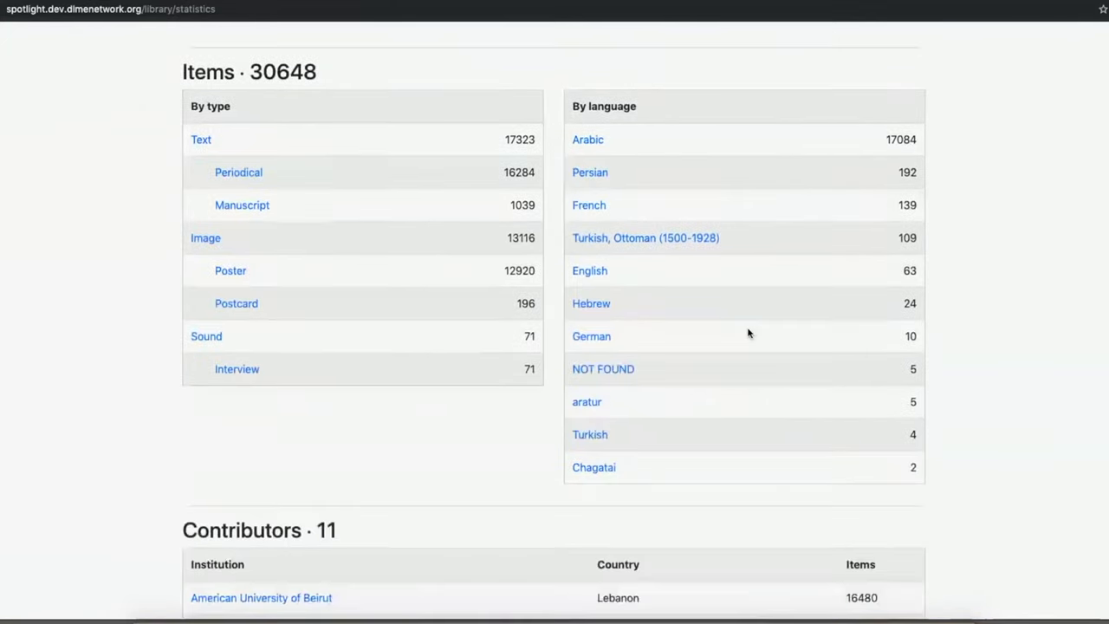
pyautogui.scroll(-3)
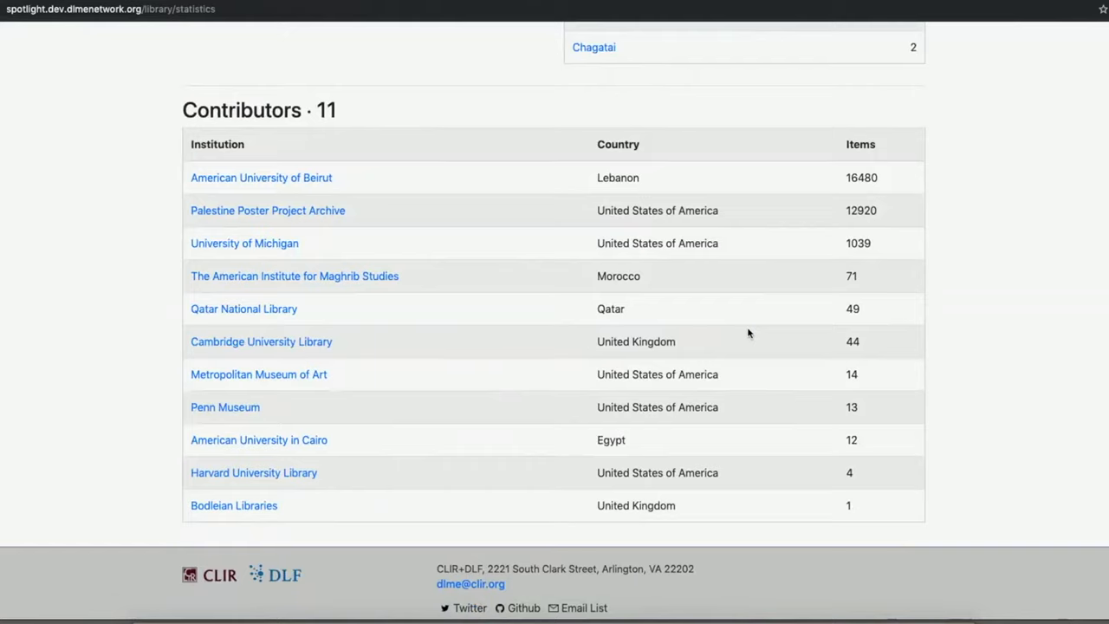
pyautogui.moveTo(525, 251)
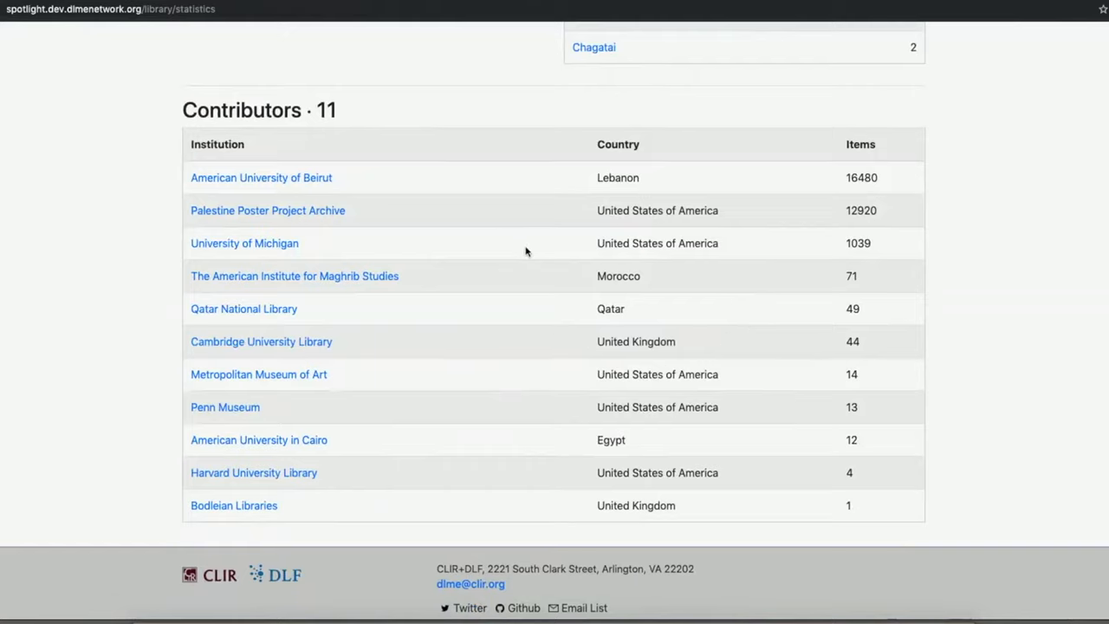
pyautogui.moveTo(623, 221)
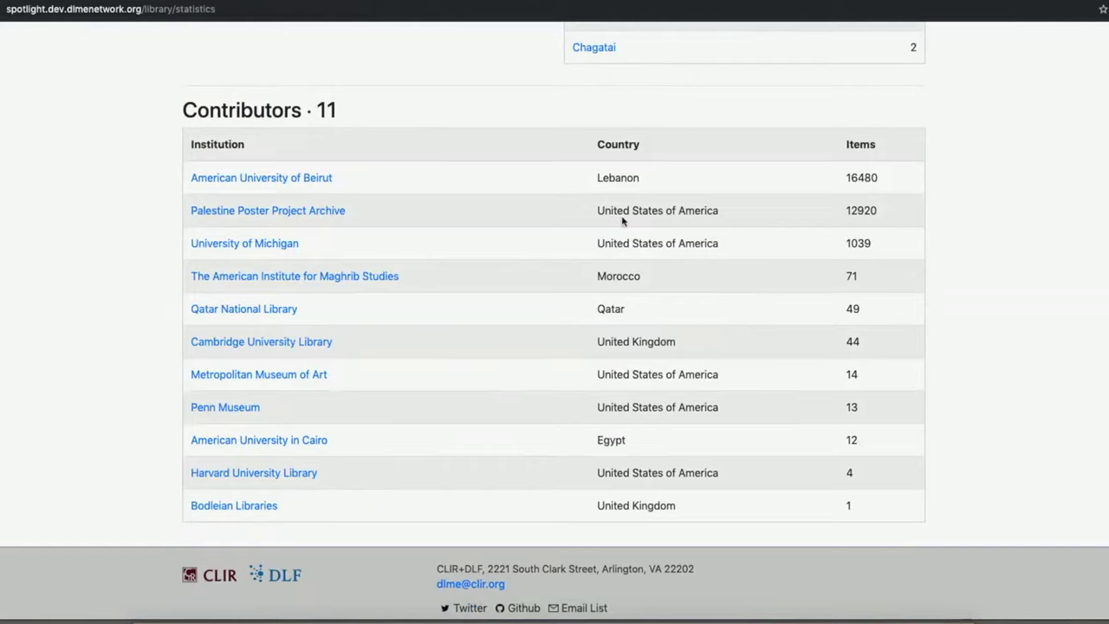
pyautogui.moveTo(718, 273)
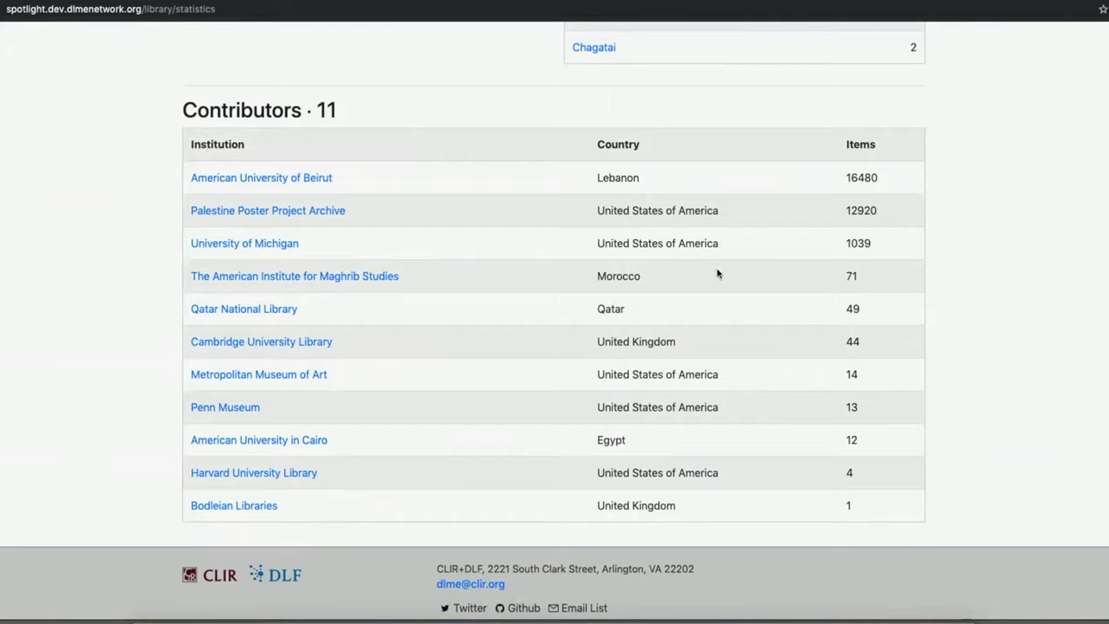
pyautogui.moveTo(713, 293)
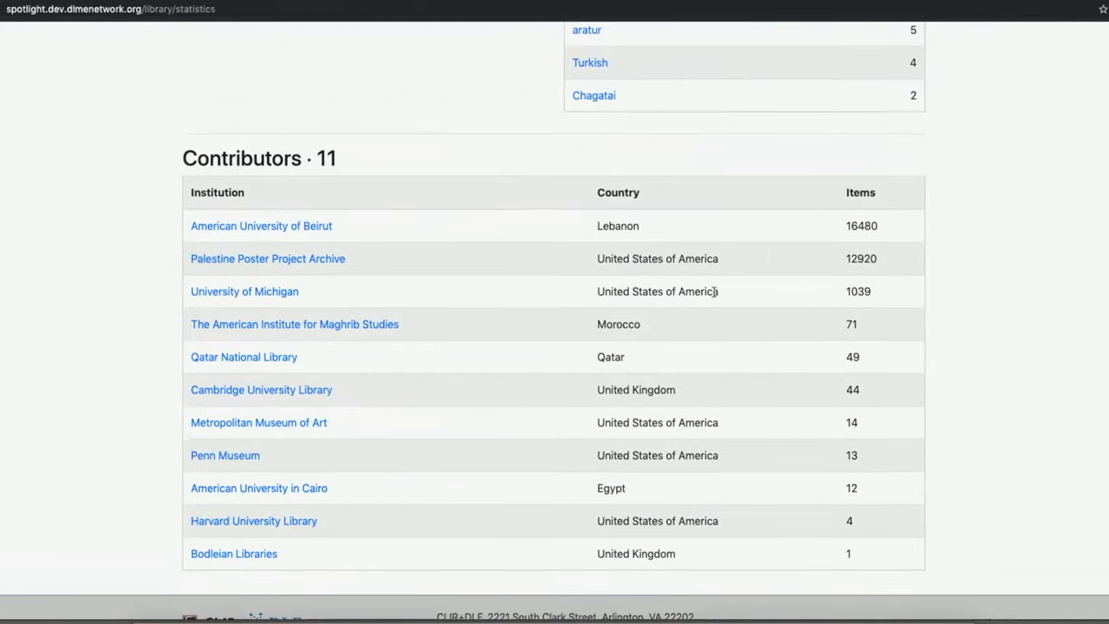
pyautogui.moveTo(714, 291)
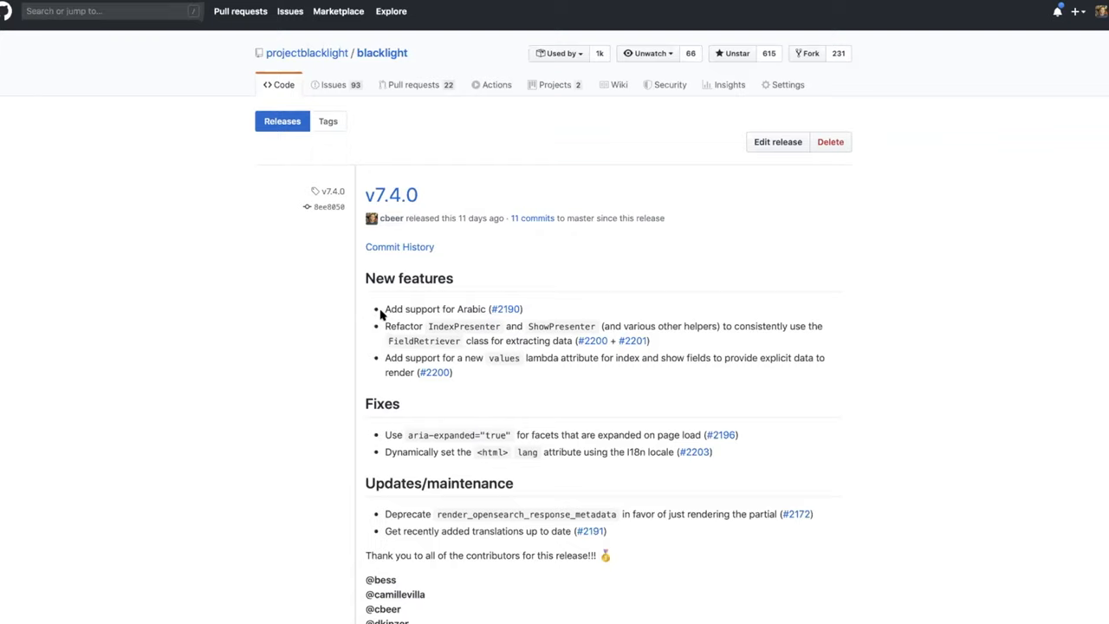
pyautogui.moveTo(381, 319)
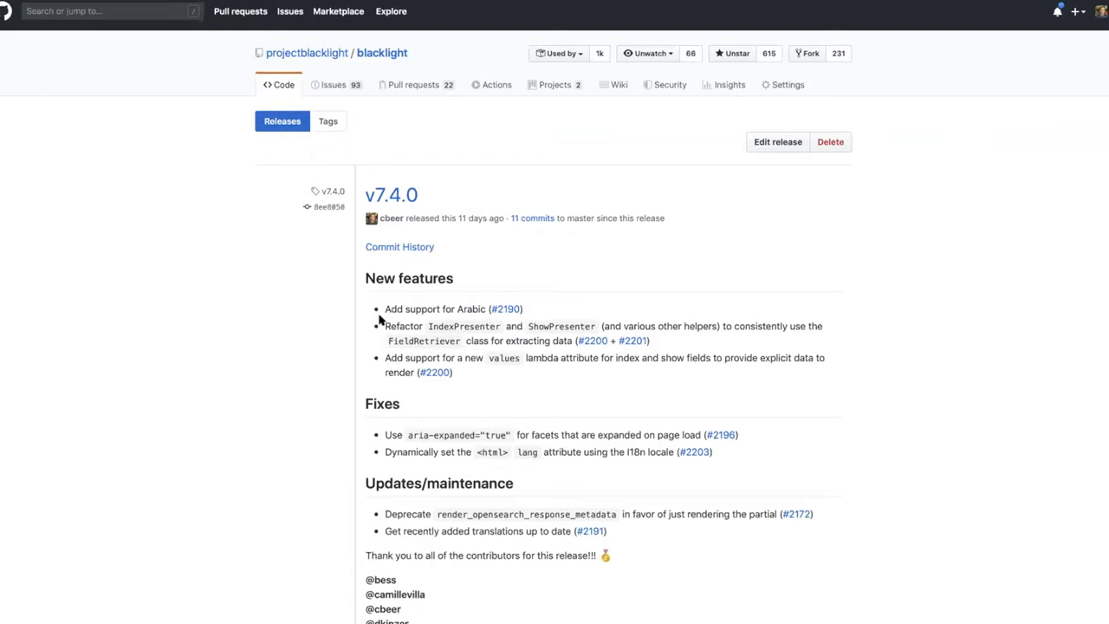
pyautogui.moveTo(380, 327)
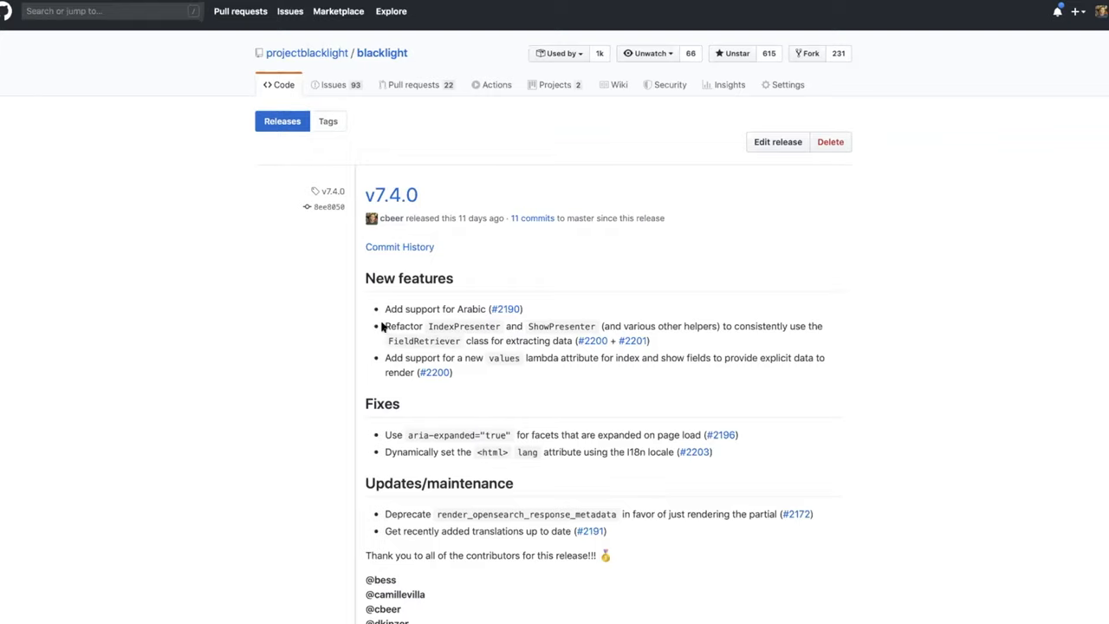
pyautogui.moveTo(173, 83)
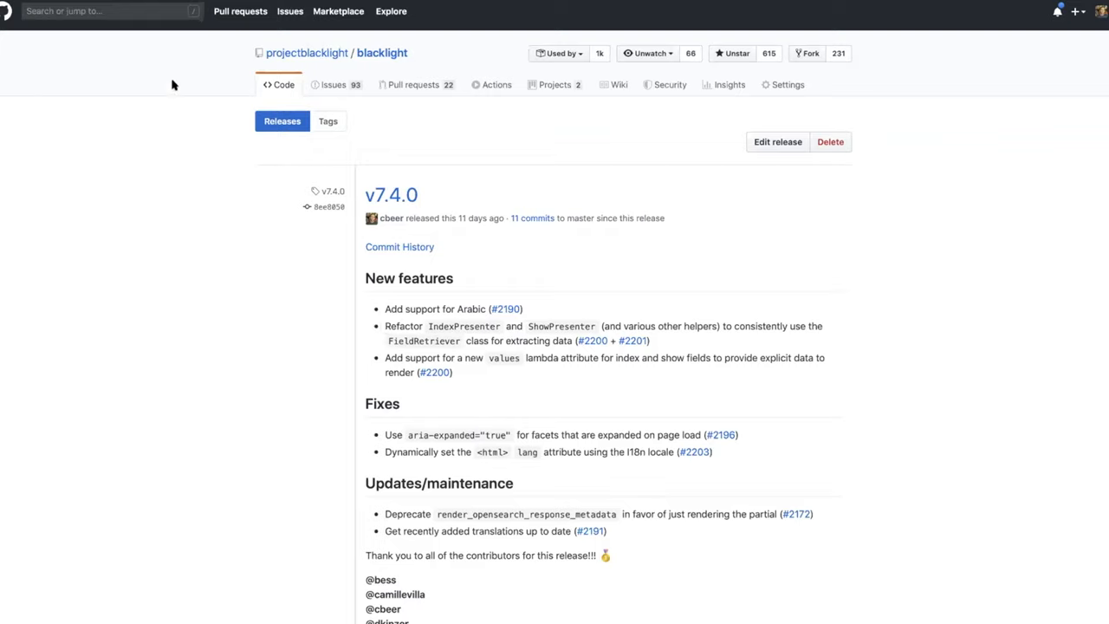
pyautogui.moveTo(651, 66)
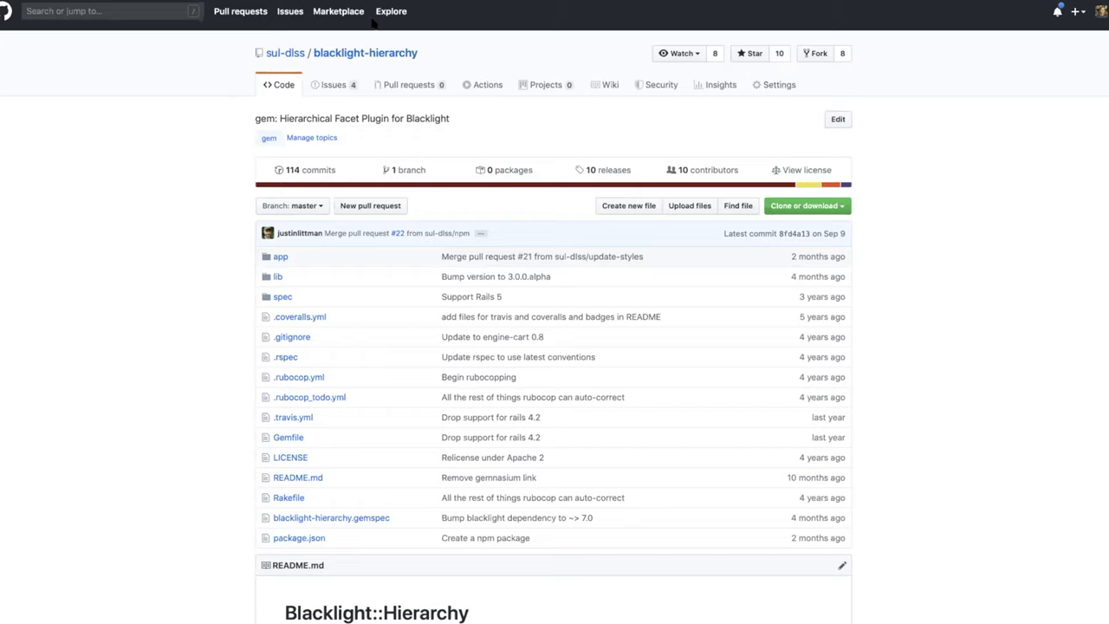
pyautogui.moveTo(863, 14)
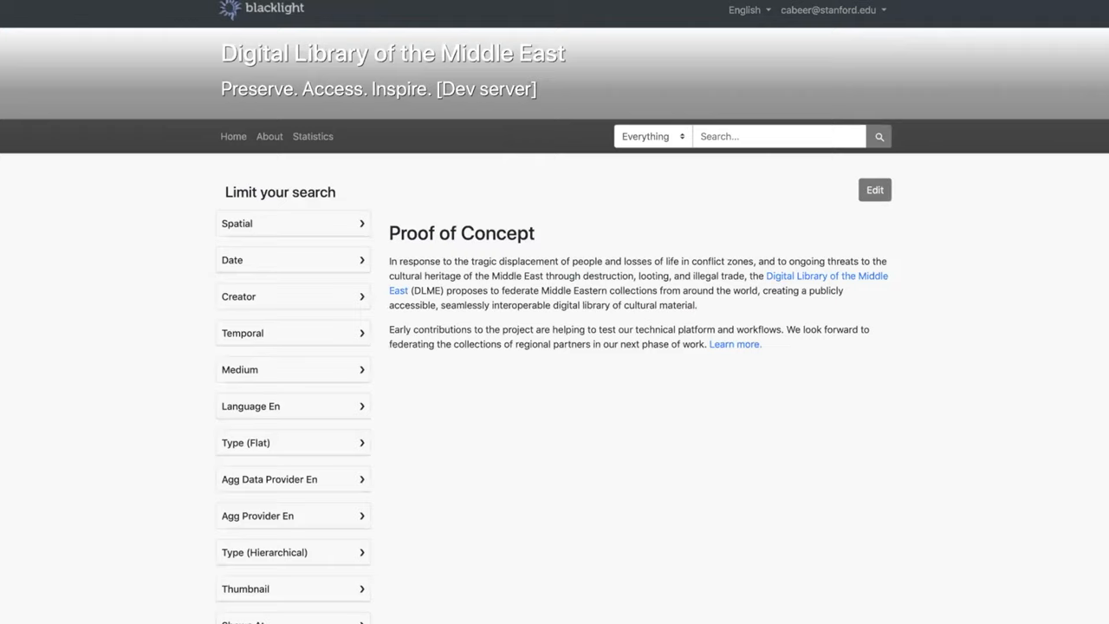
pyautogui.moveTo(464, 278)
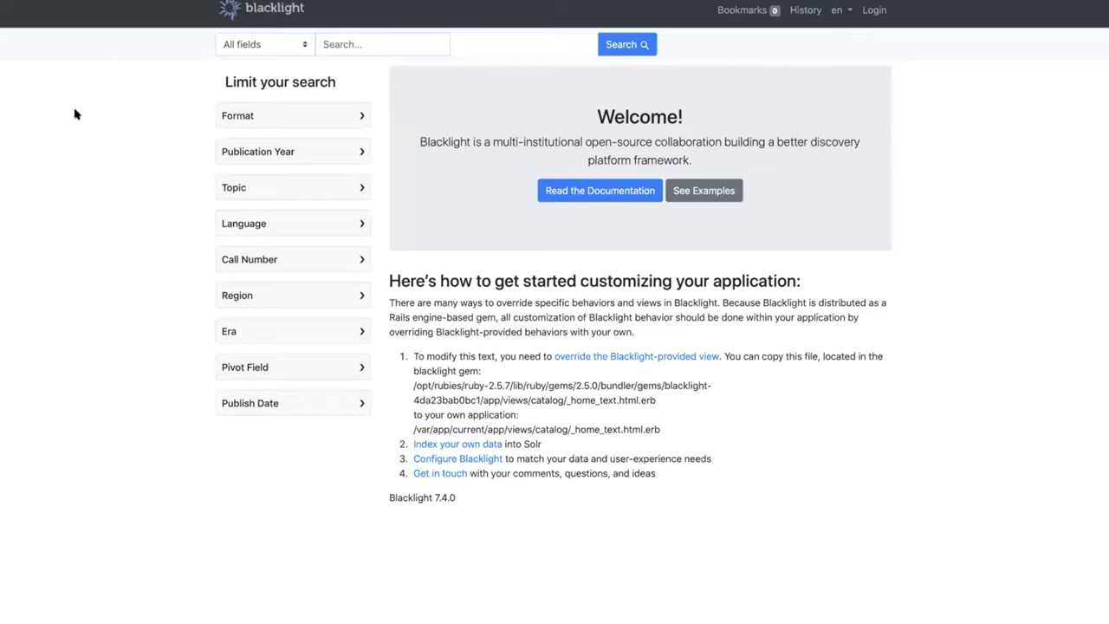
pyautogui.moveTo(135, 162)
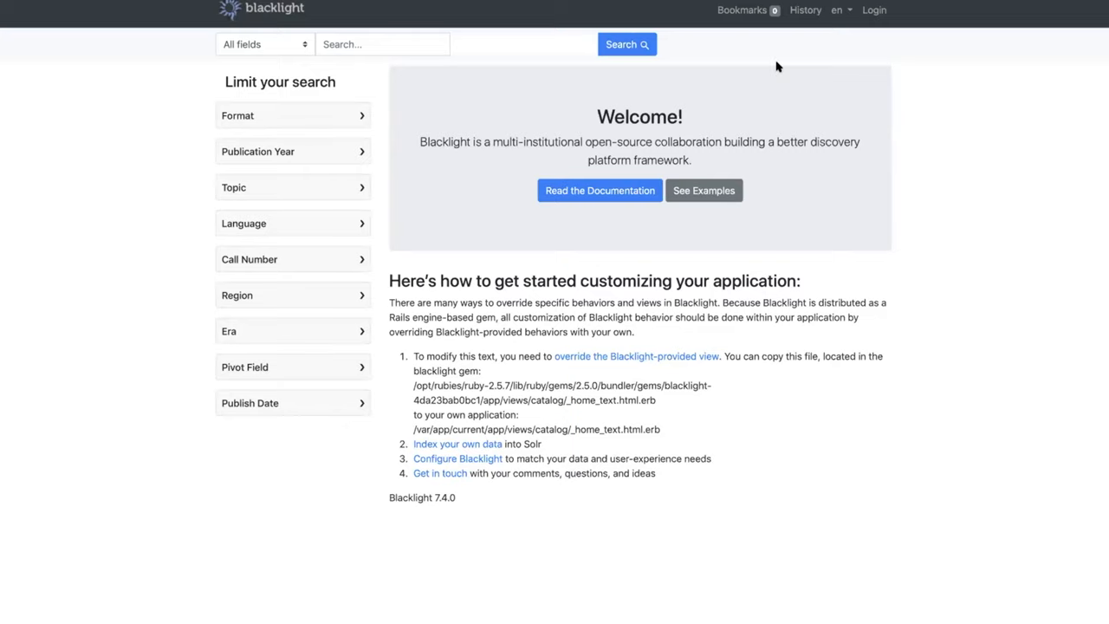
pyautogui.moveTo(839, 11)
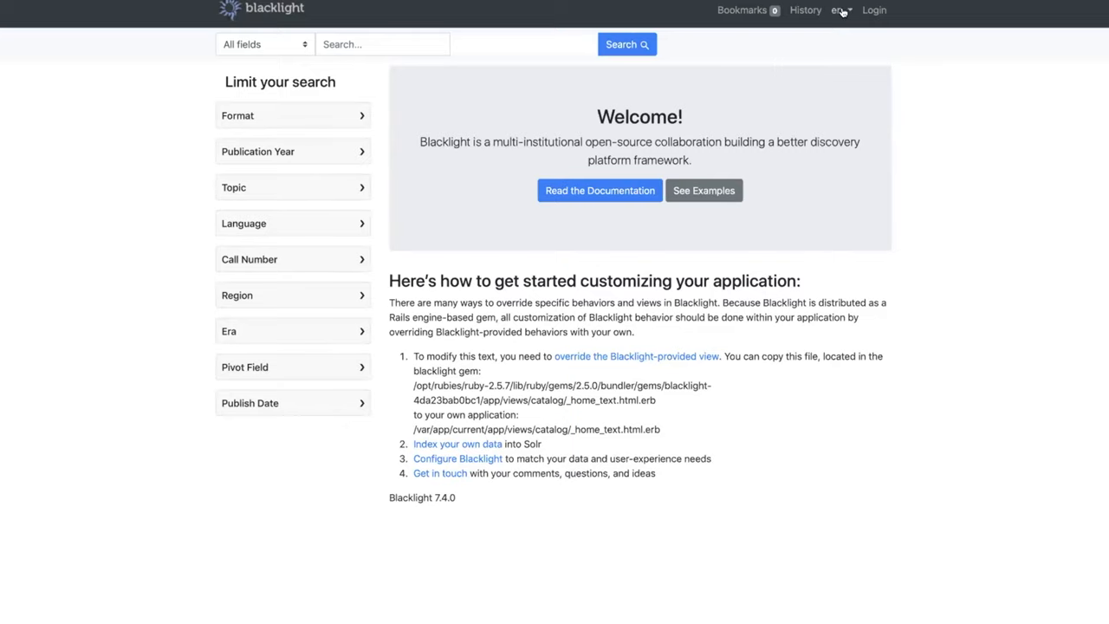
# - Choose 'ar' from the navbar language menu so the interface renders in Arabic
pyautogui.click(838, 11)
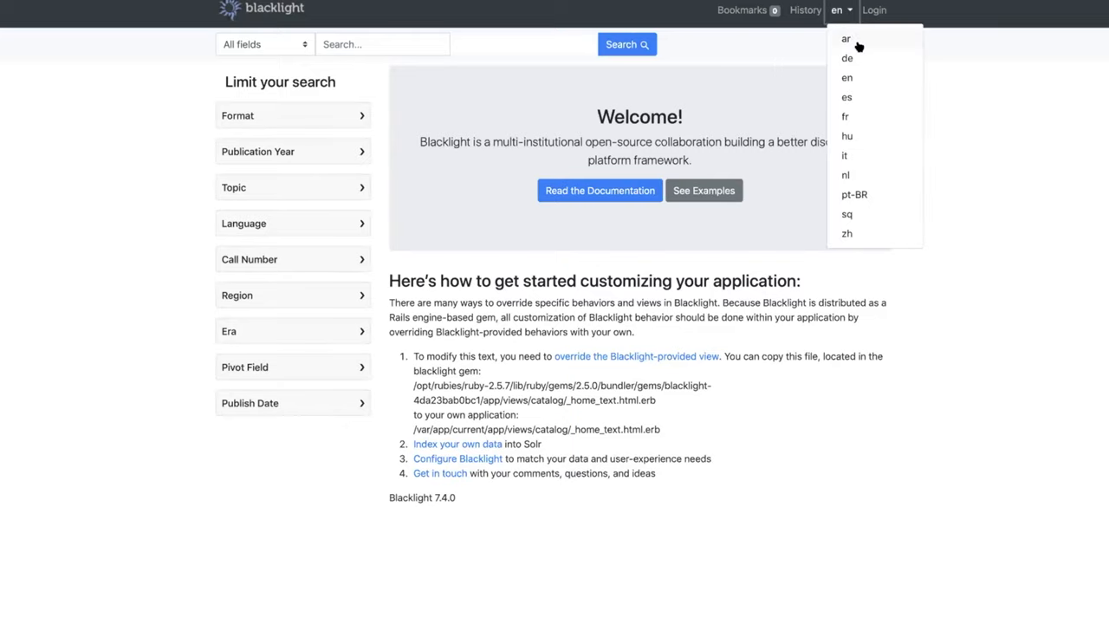
pyautogui.click(845, 39)
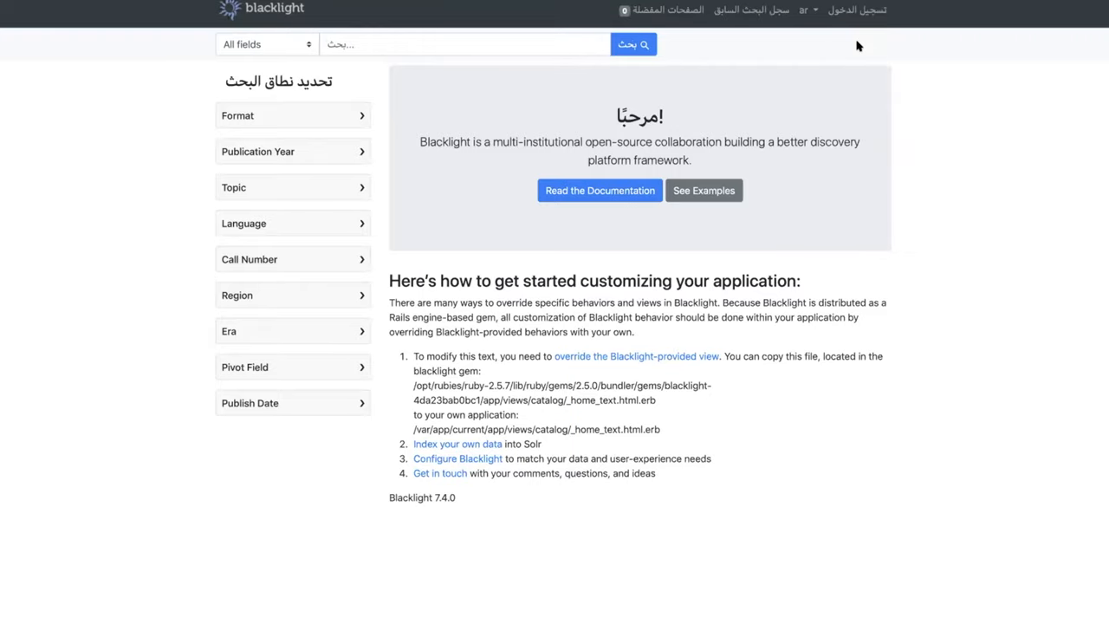
pyautogui.moveTo(766, 56)
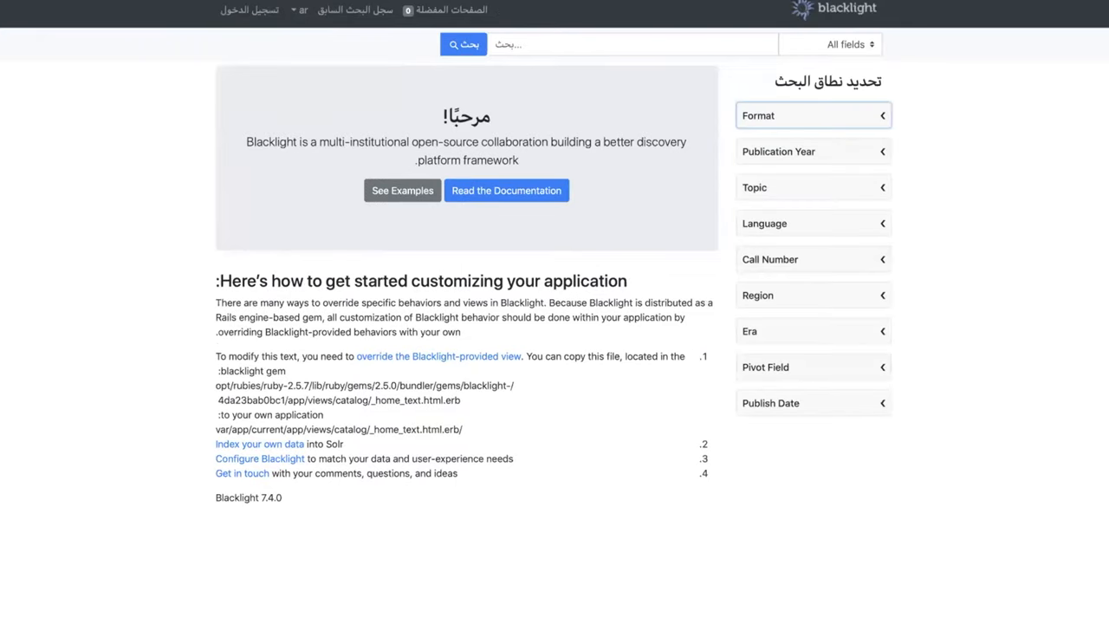
pyautogui.moveTo(641, 191)
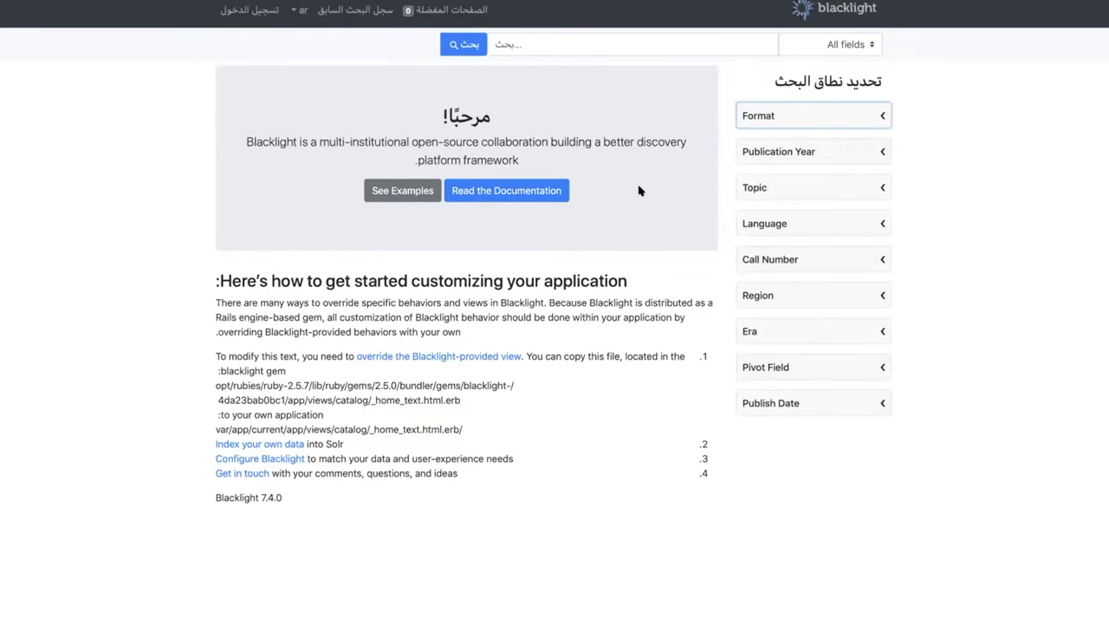
pyautogui.moveTo(652, 97)
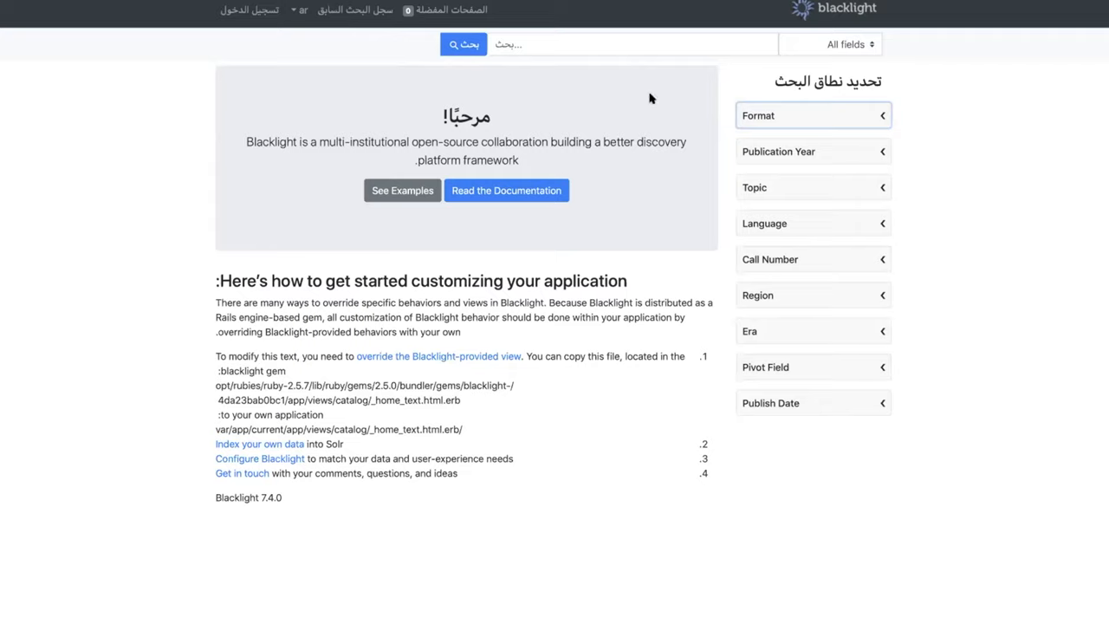
pyautogui.moveTo(710, 118)
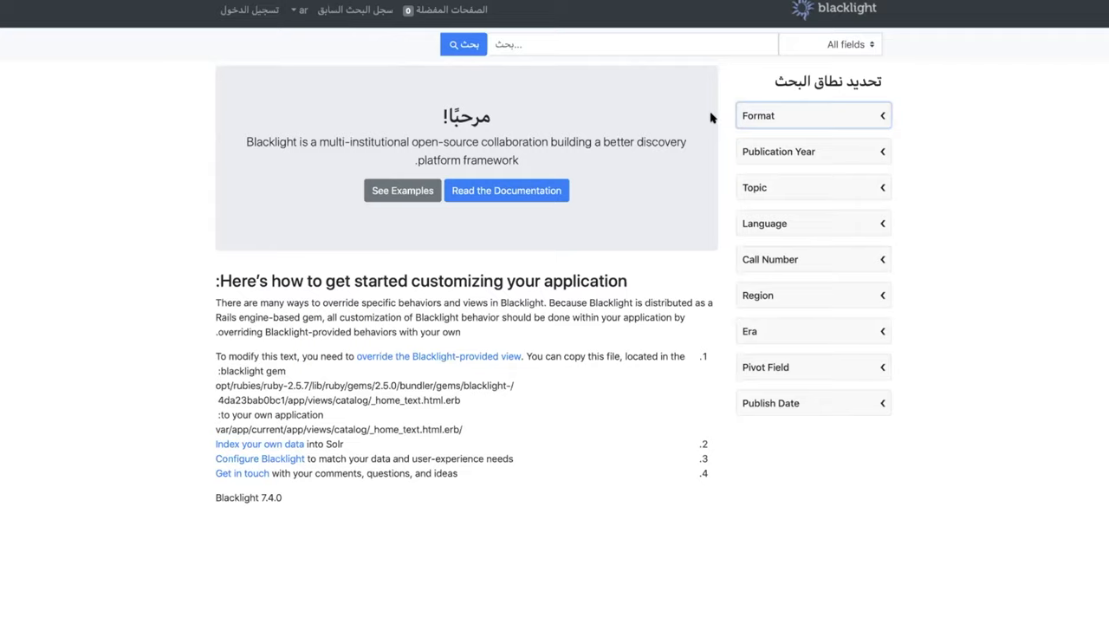
pyautogui.moveTo(690, 353)
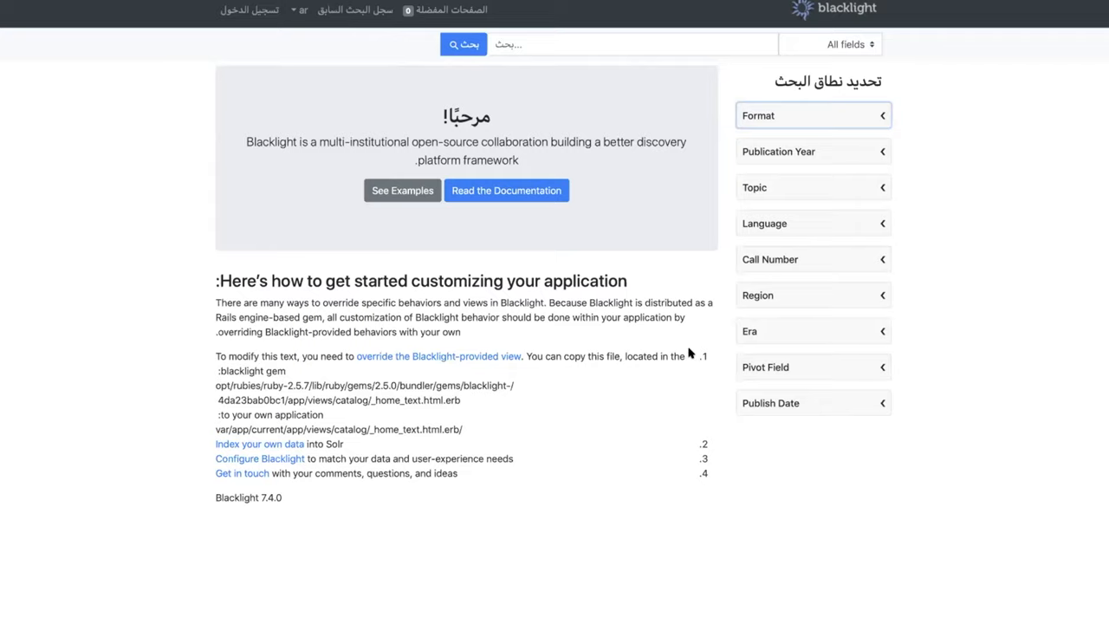
pyautogui.moveTo(701, 359)
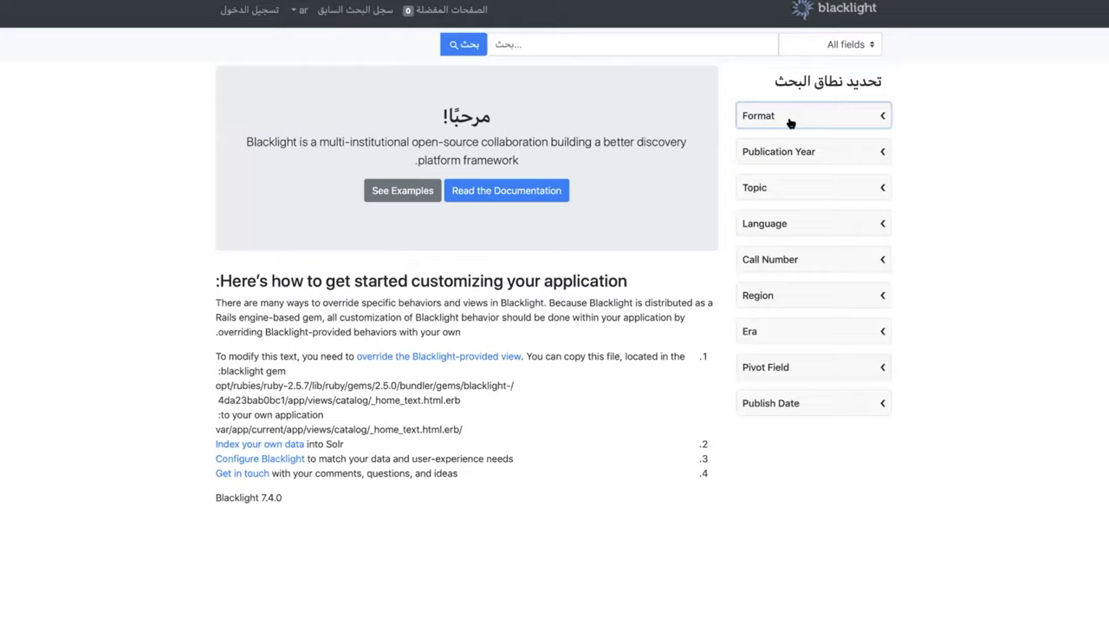
pyautogui.moveTo(755, 118)
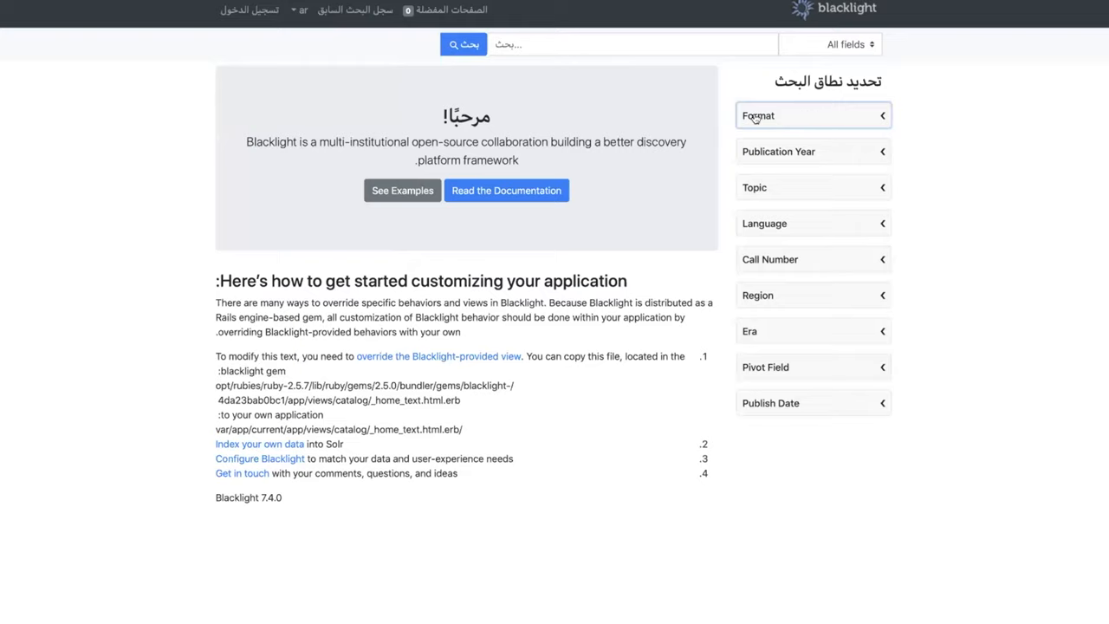
pyautogui.moveTo(481, 43)
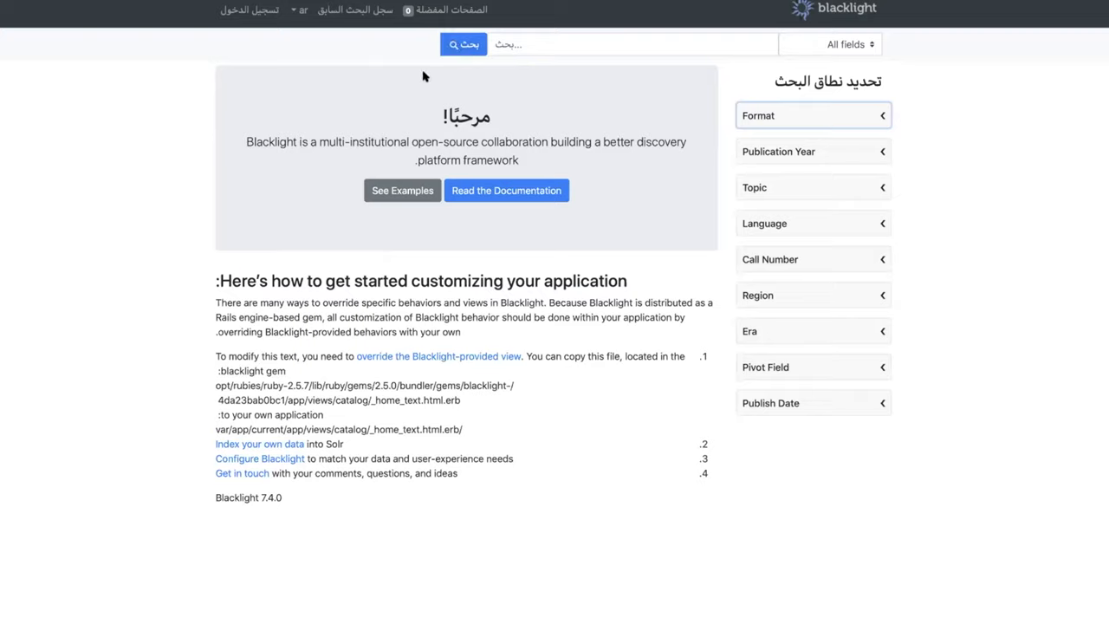
pyautogui.click(811, 115)
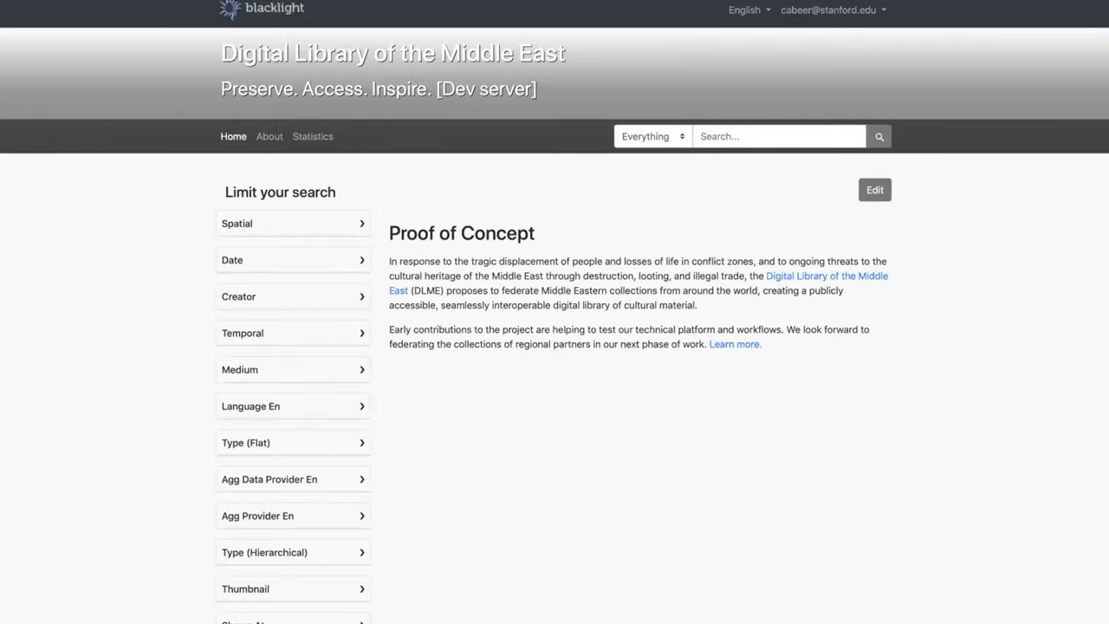
pyautogui.moveTo(561, 42)
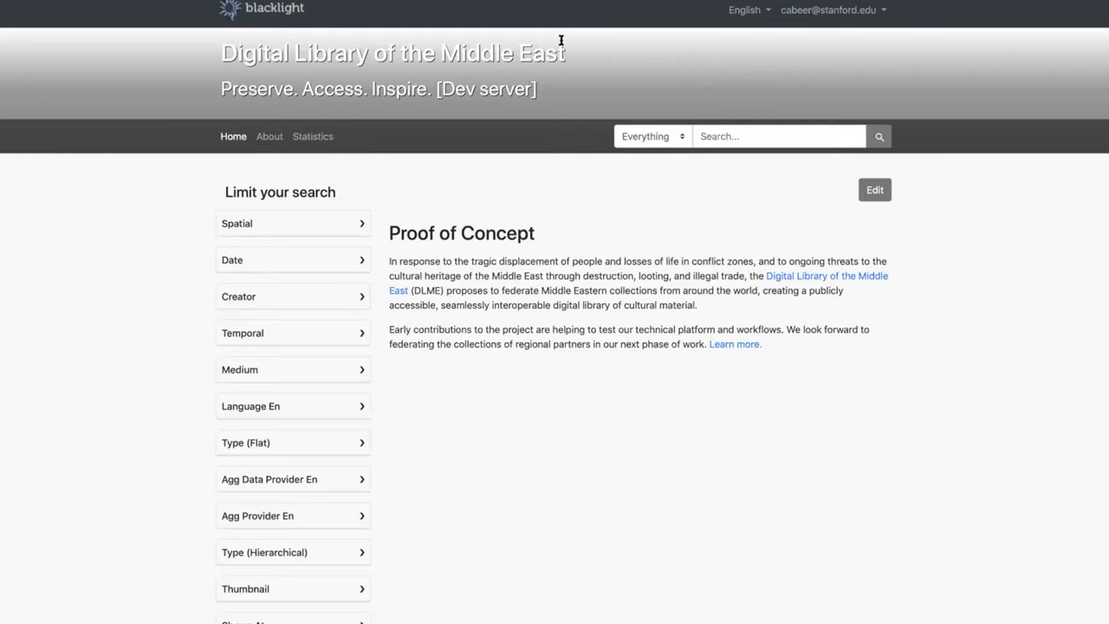
pyautogui.moveTo(743, 10)
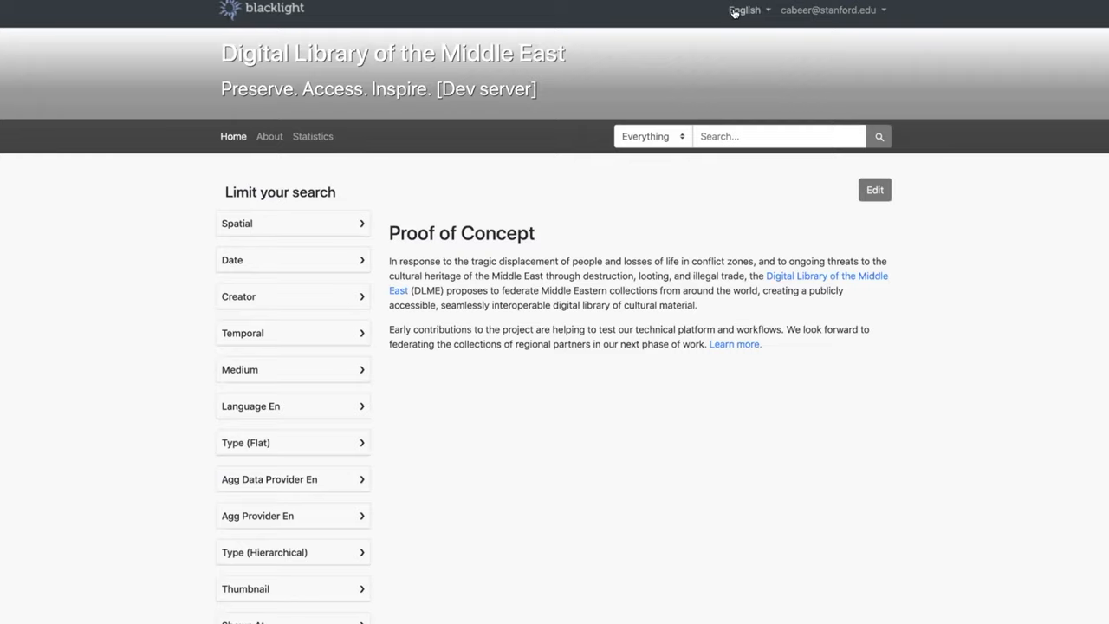
pyautogui.moveTo(741, 41)
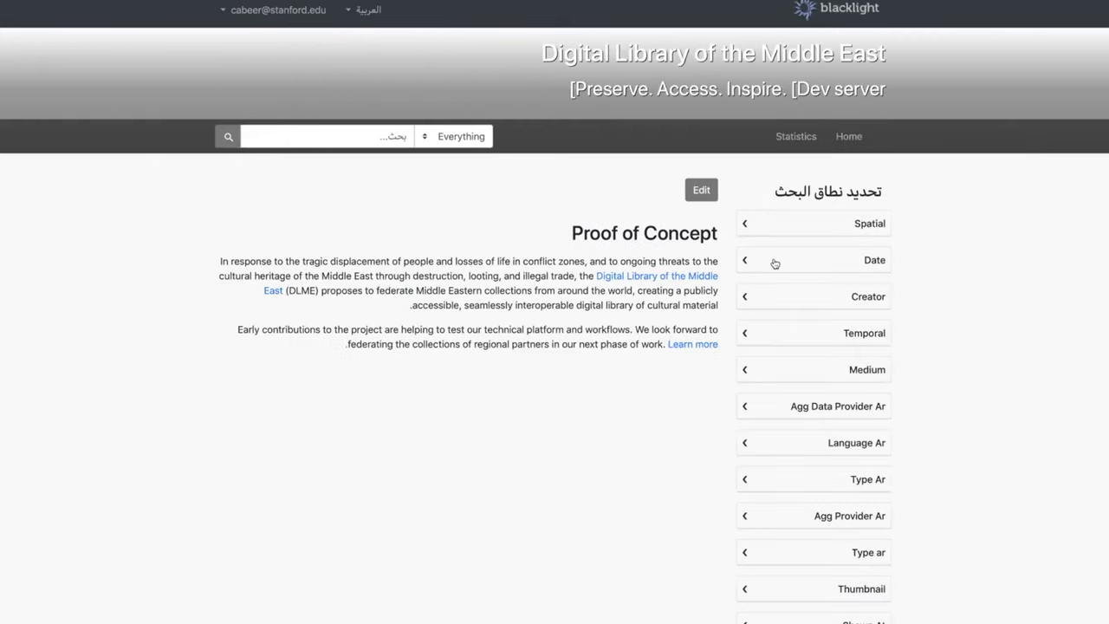
# - Expand the Spatial facet in the Arabic site and run an empty search listing all 30,648 items
pyautogui.click(813, 222)
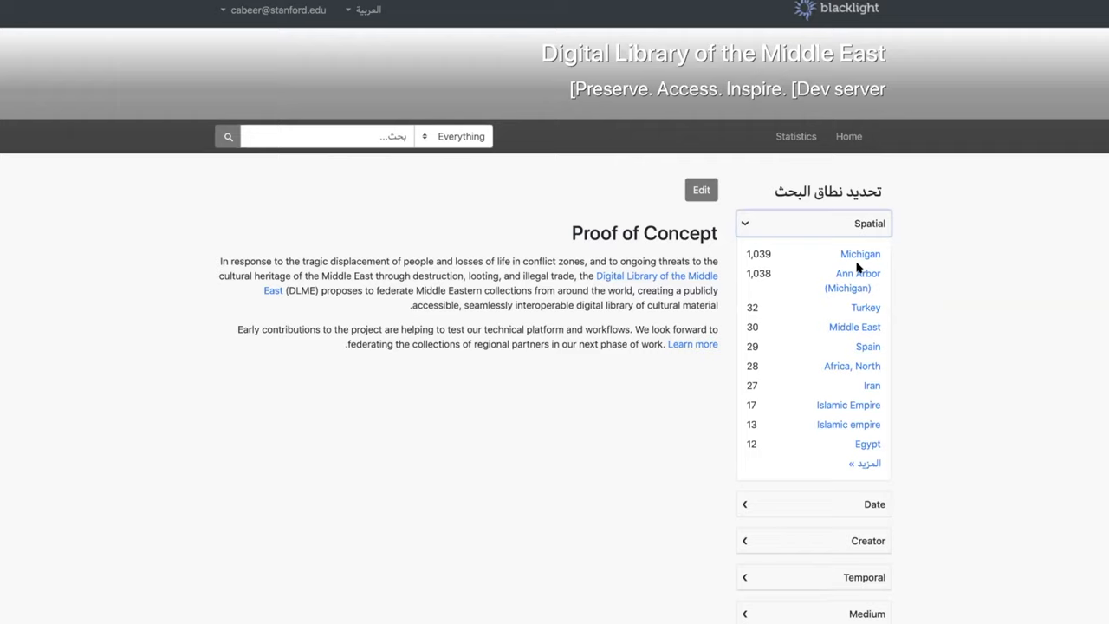
pyautogui.scroll(-3)
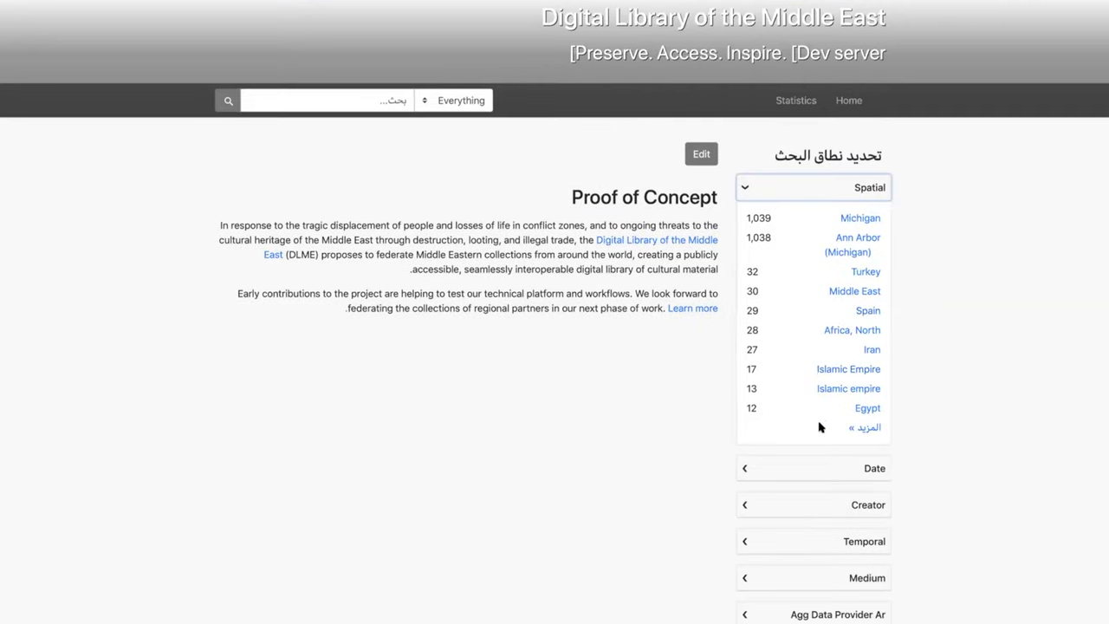
pyautogui.moveTo(772, 447)
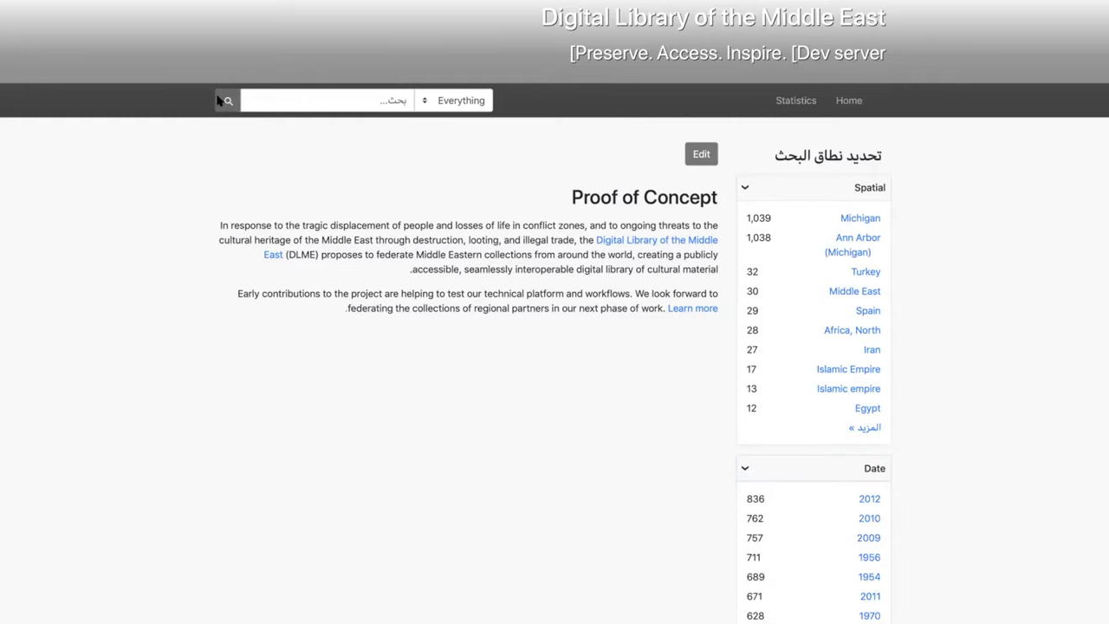
pyautogui.click(227, 98)
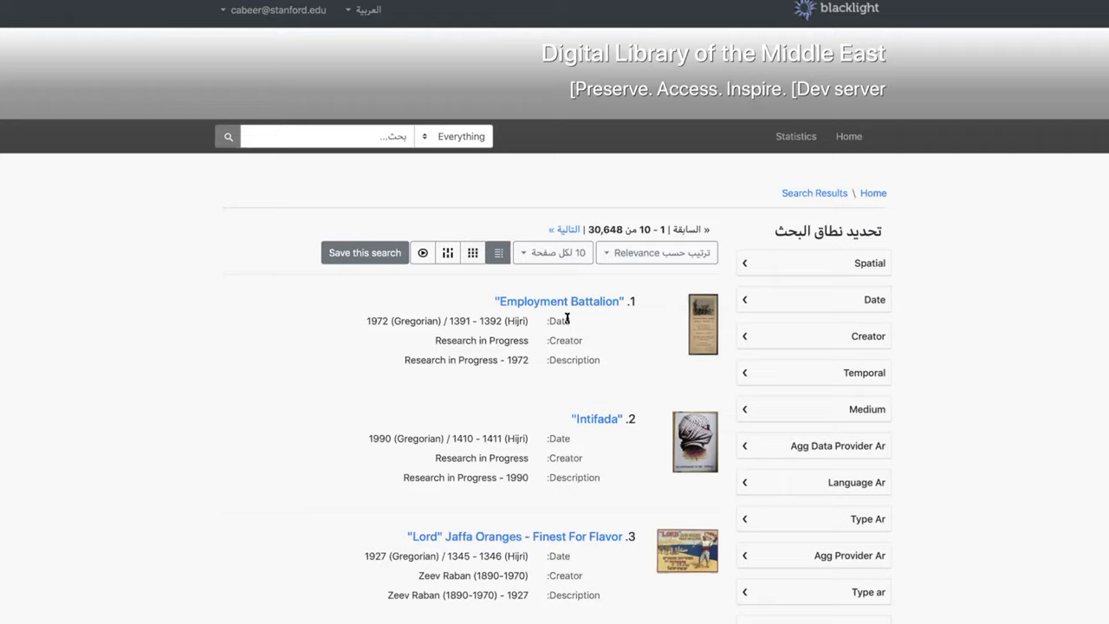
pyautogui.moveTo(447, 270)
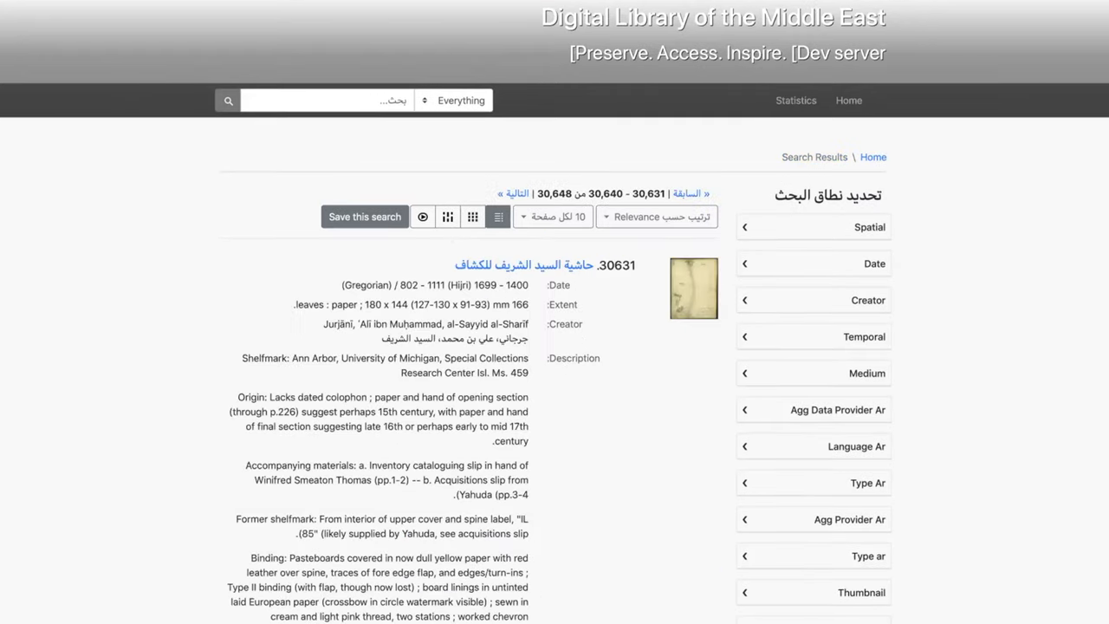
# - View the full record for result 30,631 and switch the site language back to English
pyautogui.click(545, 263)
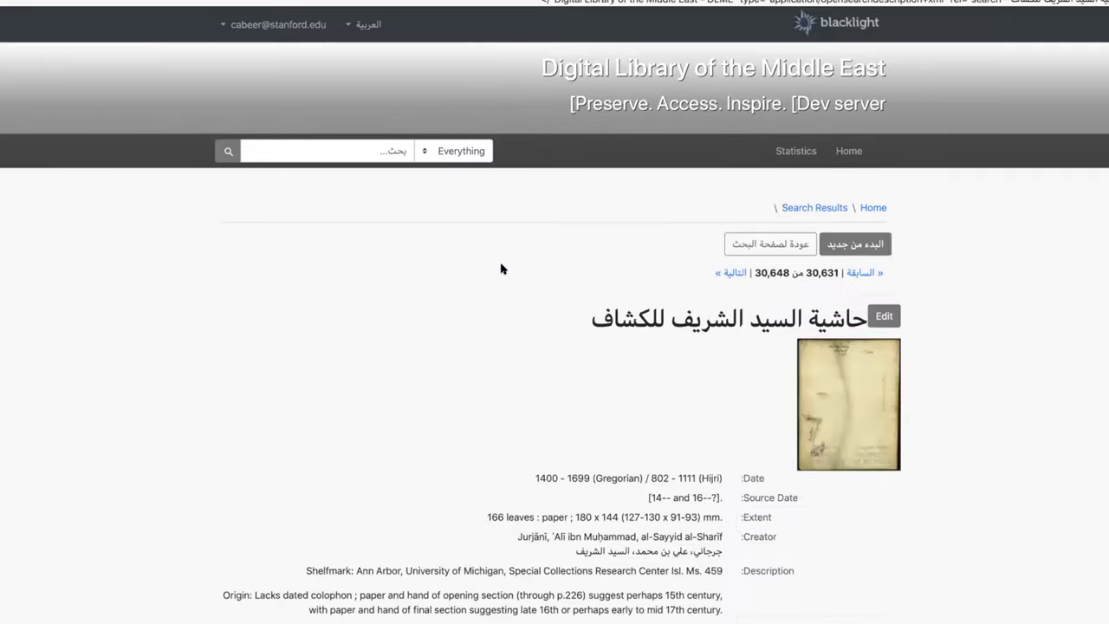
pyautogui.scroll(-3)
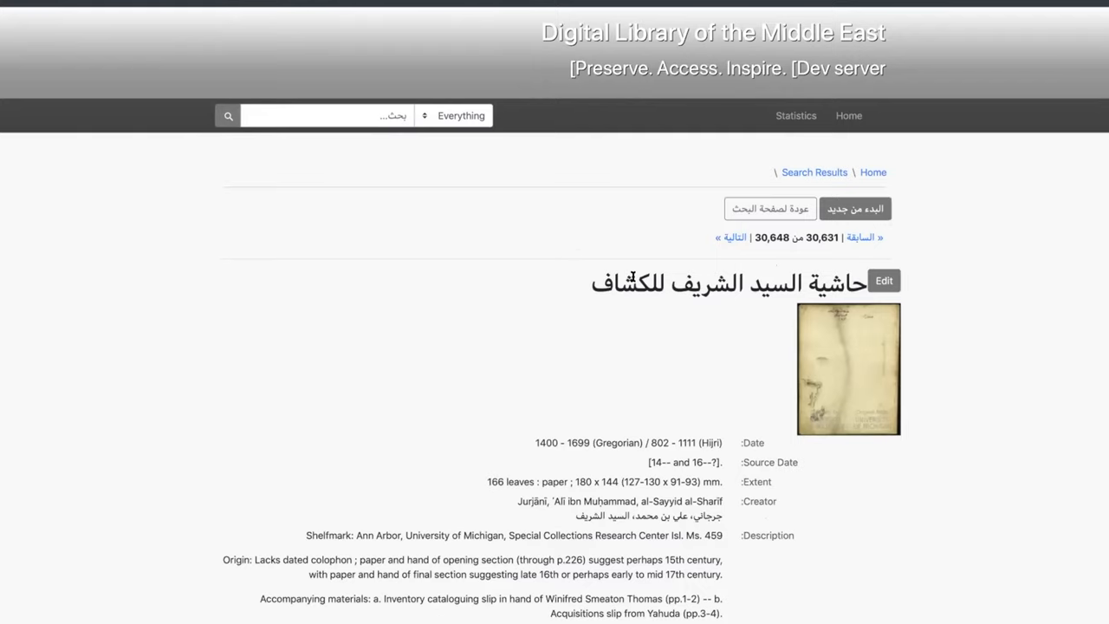
pyautogui.scroll(-3)
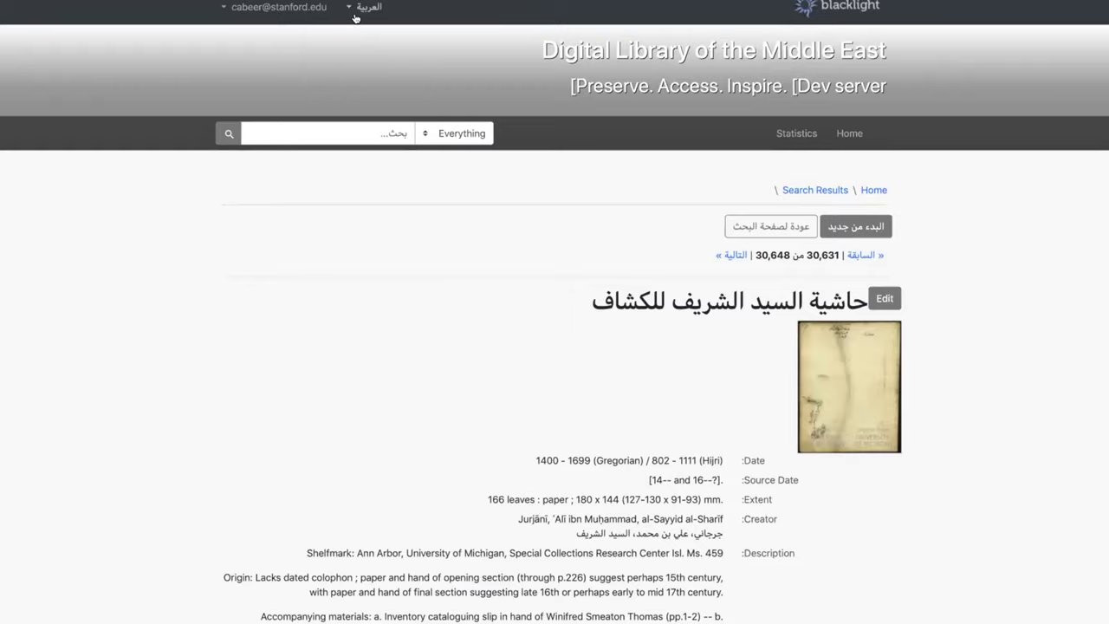
pyautogui.click(367, 7)
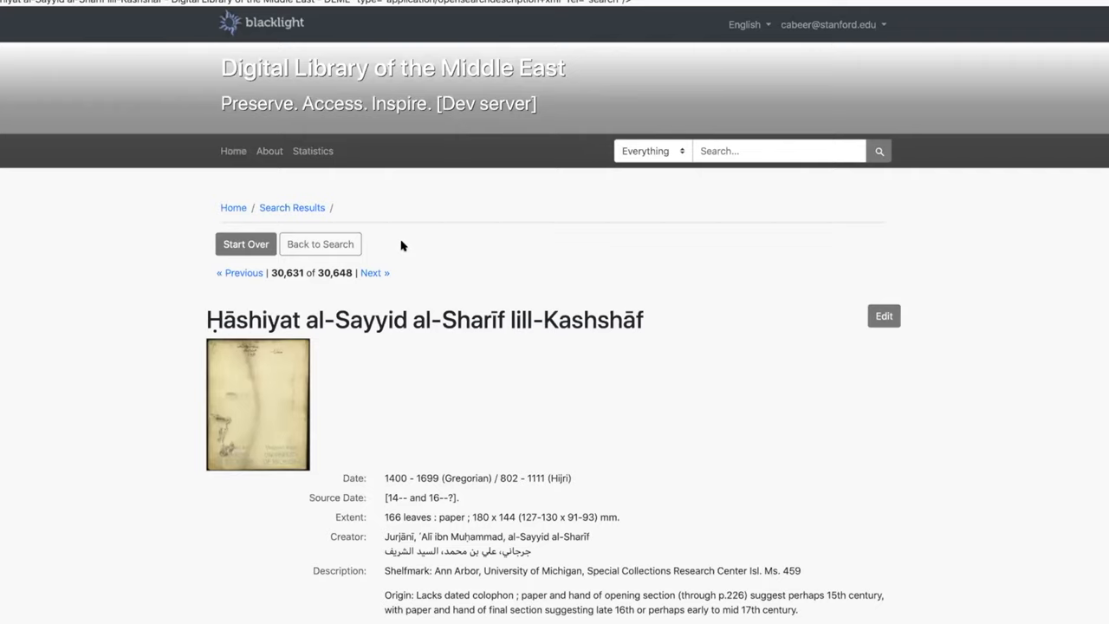
# - Scroll the English record down to its language, contributor, rights, format and HathiTrust fields
pyautogui.scroll(-3)
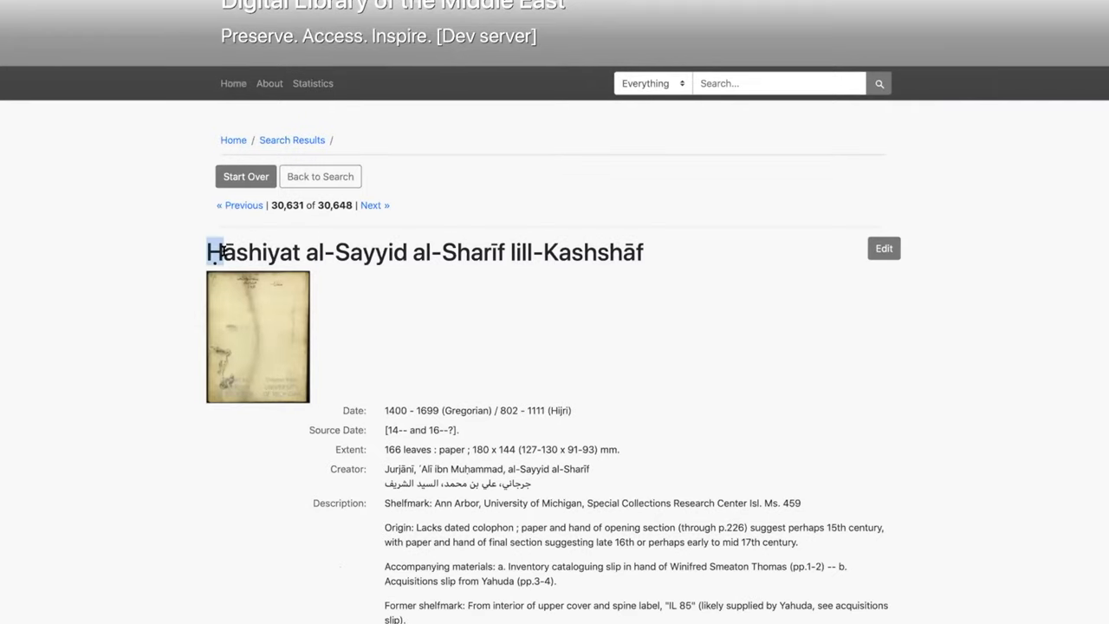
pyautogui.scroll(-3)
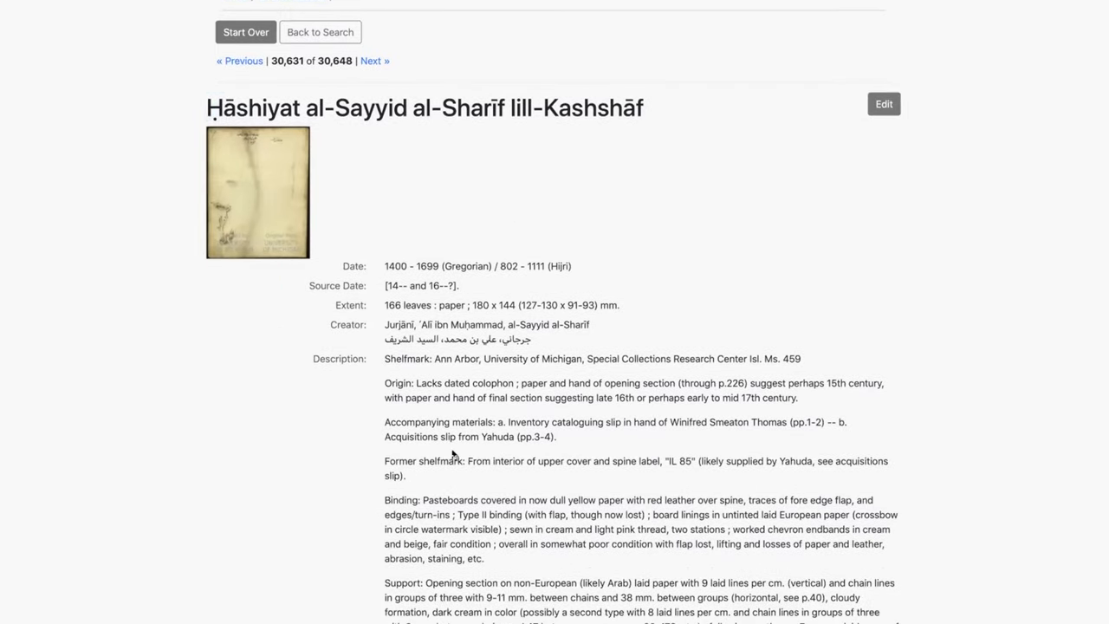
pyautogui.scroll(-3)
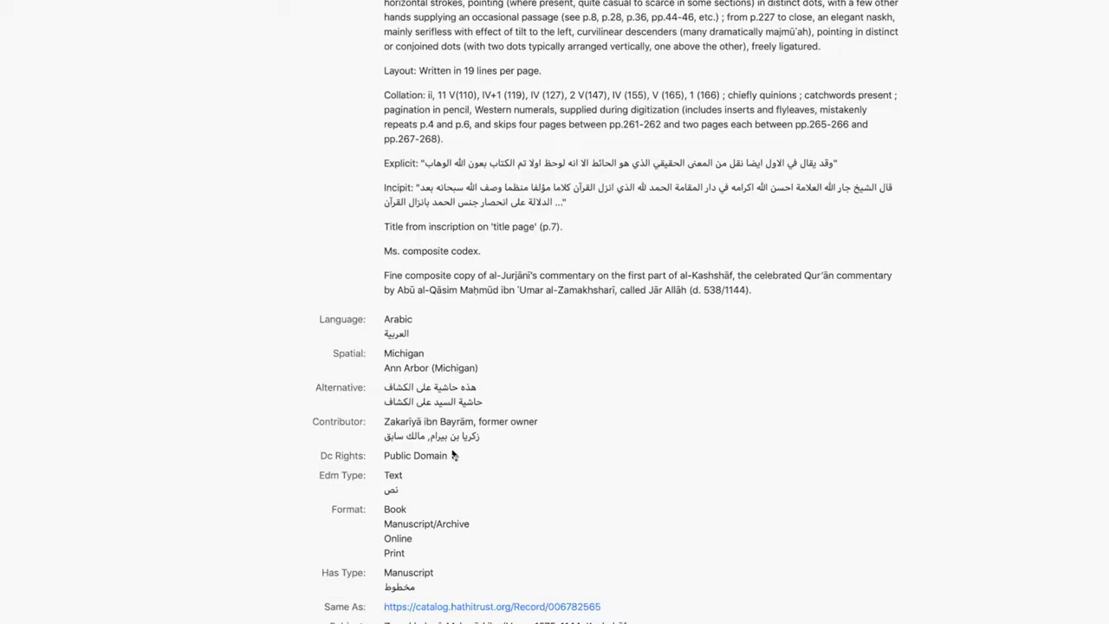